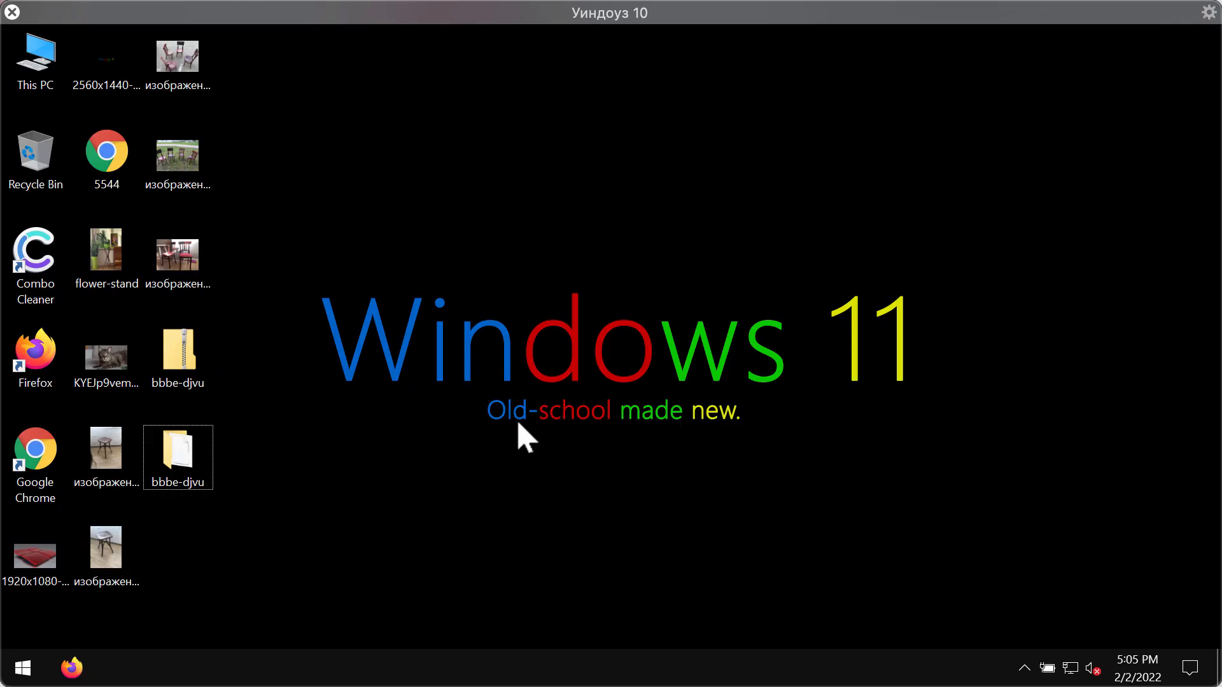
mouse_move(609, 421)
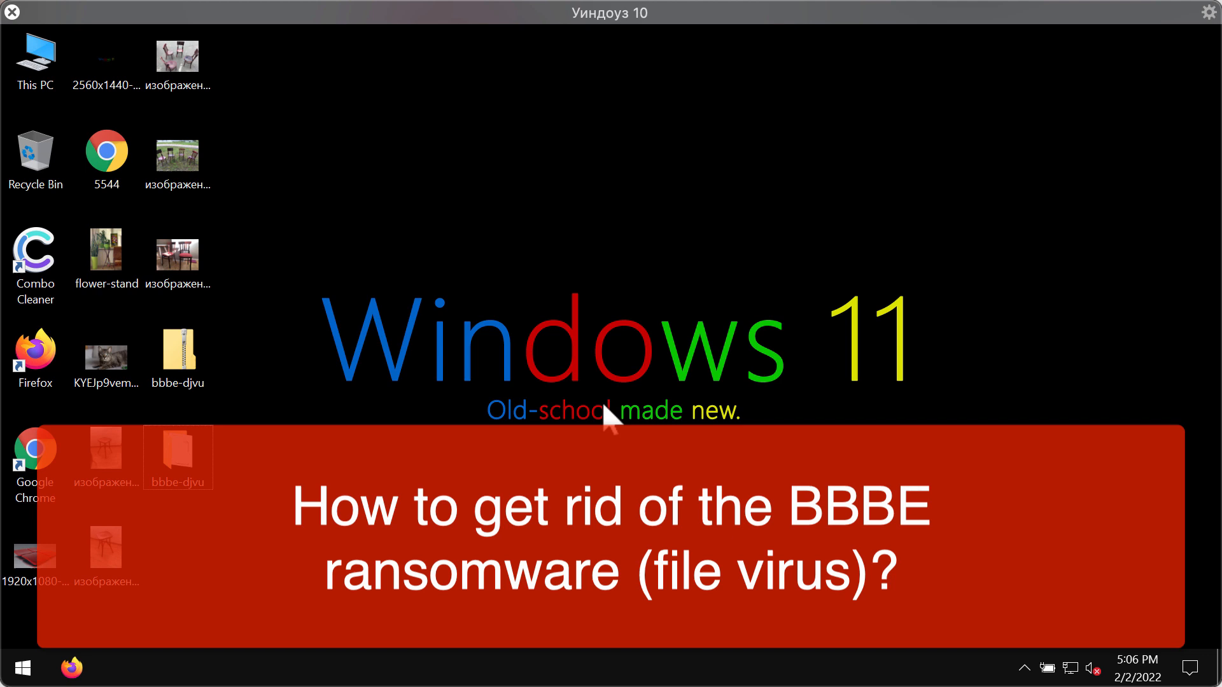
mouse_move(289, 140)
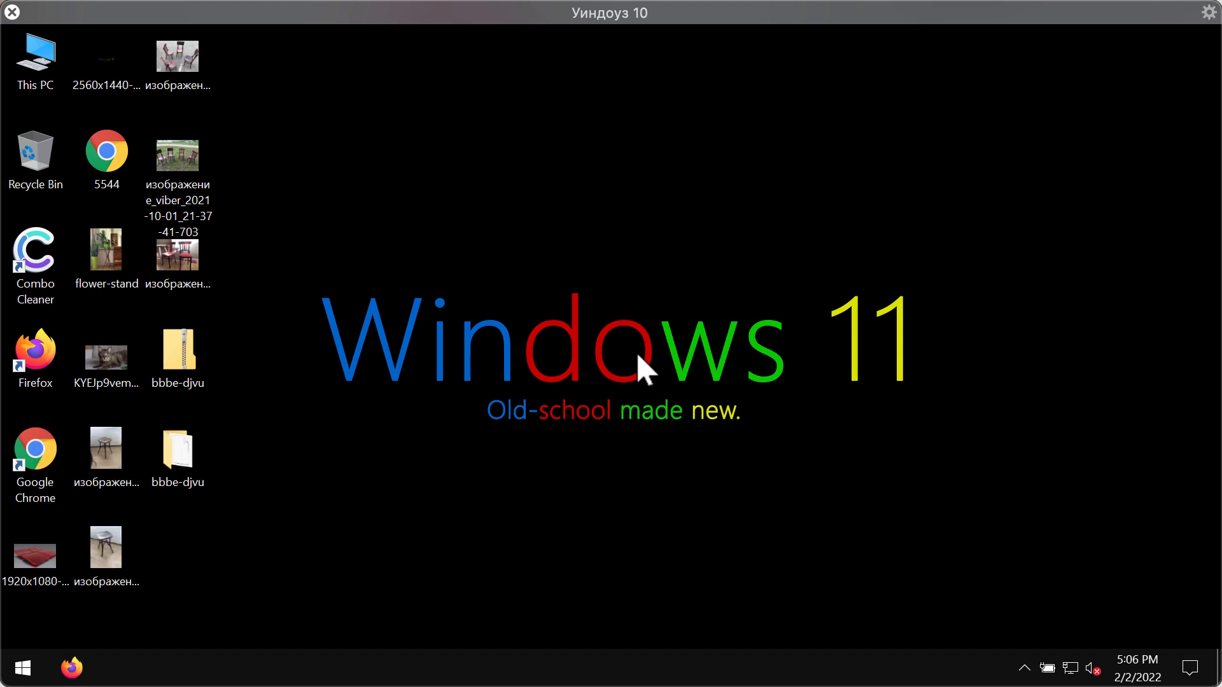
mouse_move(537, 390)
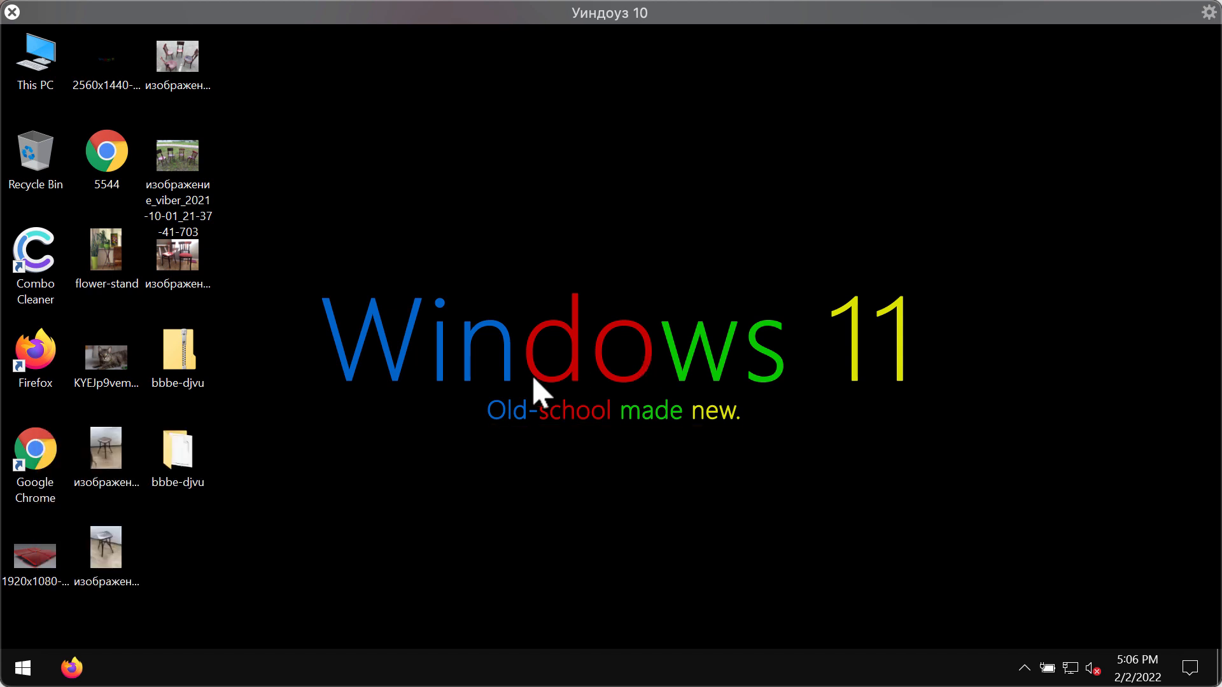
mouse_move(532, 407)
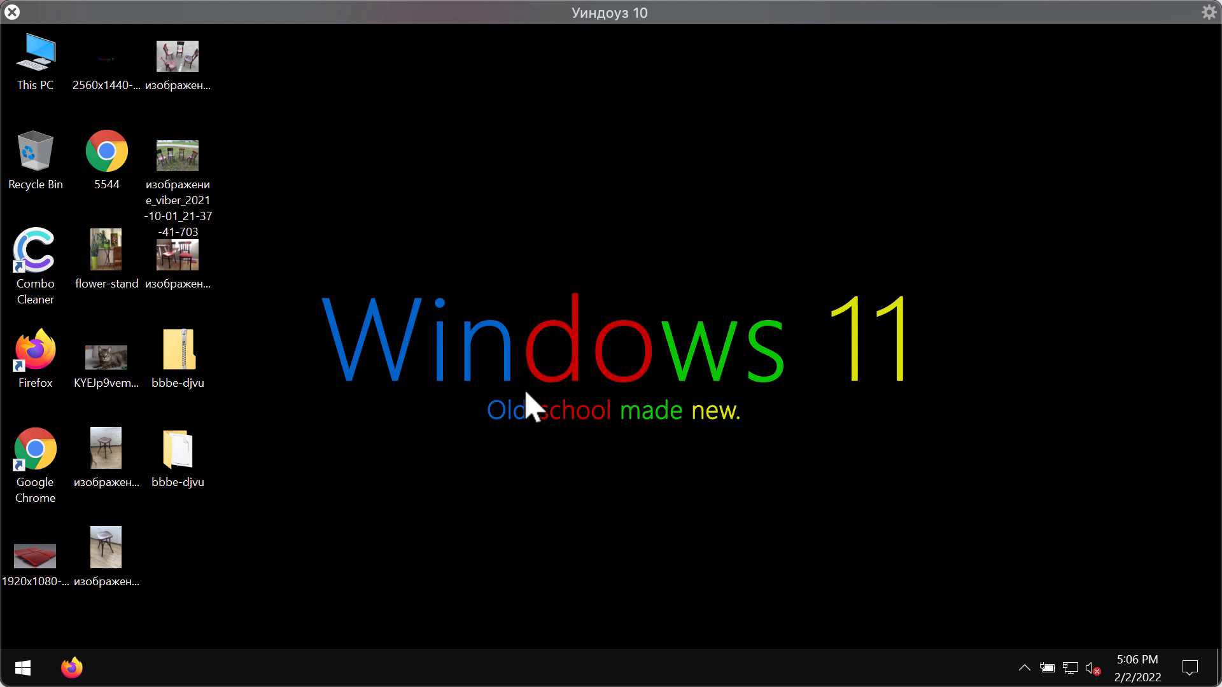
mouse_move(194, 498)
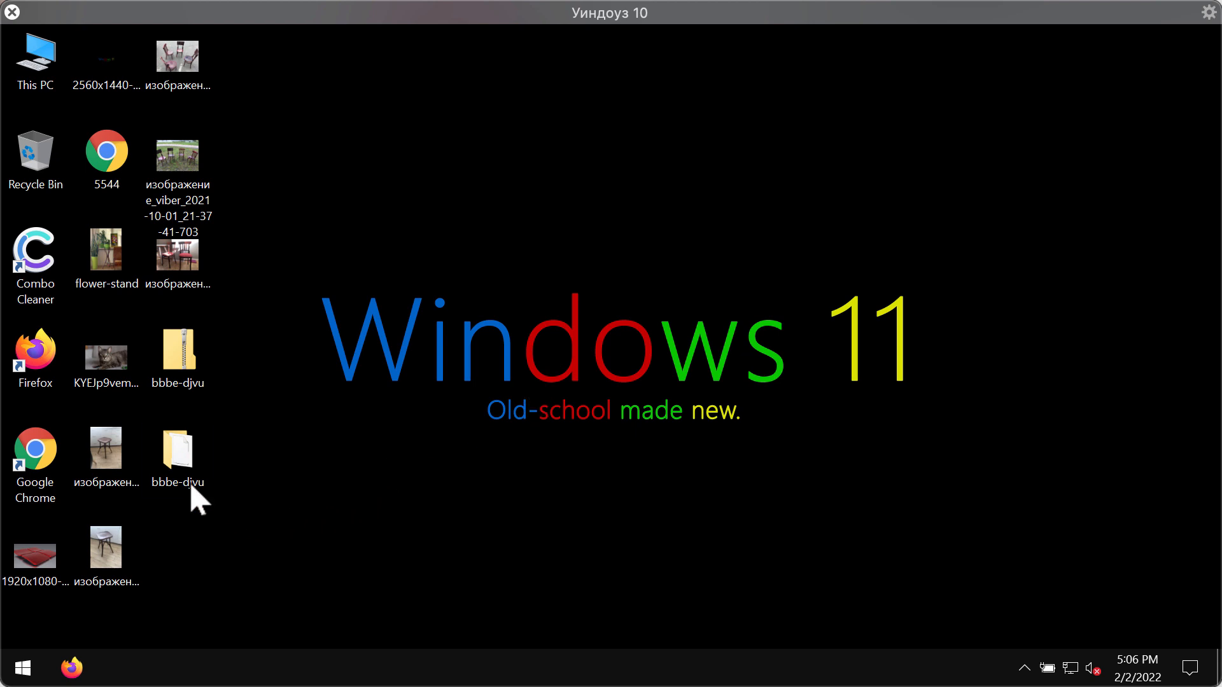
Run the long-named ransomware executable from the bbbe-djvu folder
double_click(177, 450)
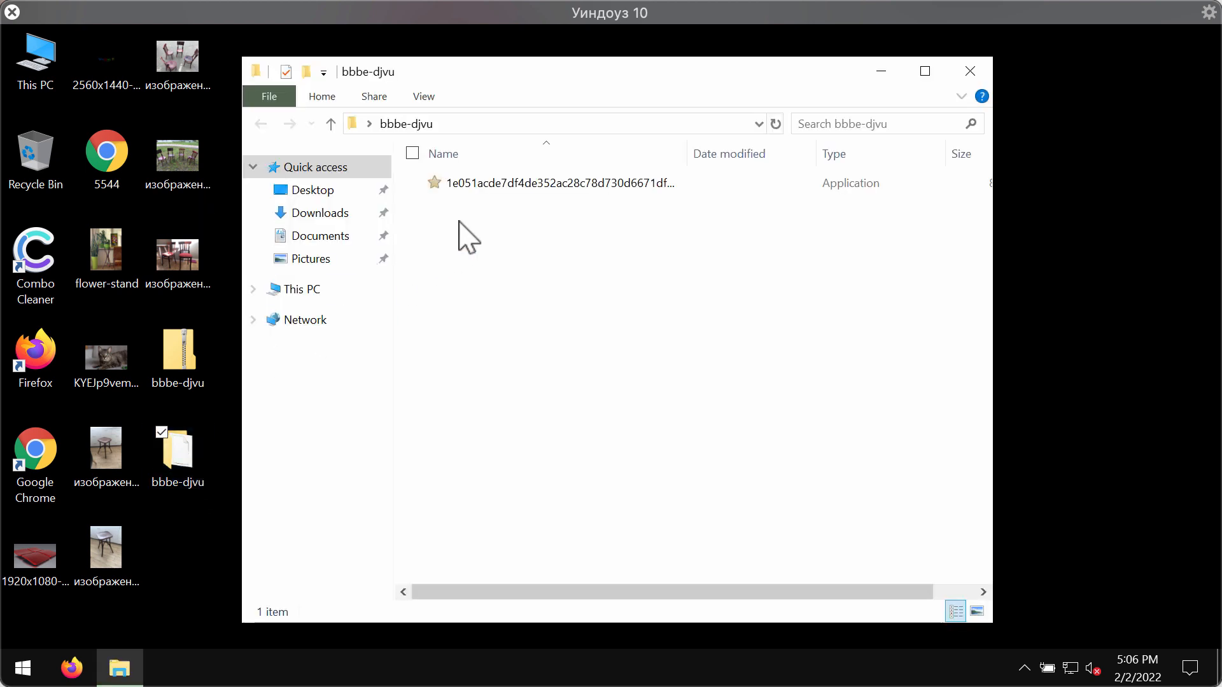
click(556, 182)
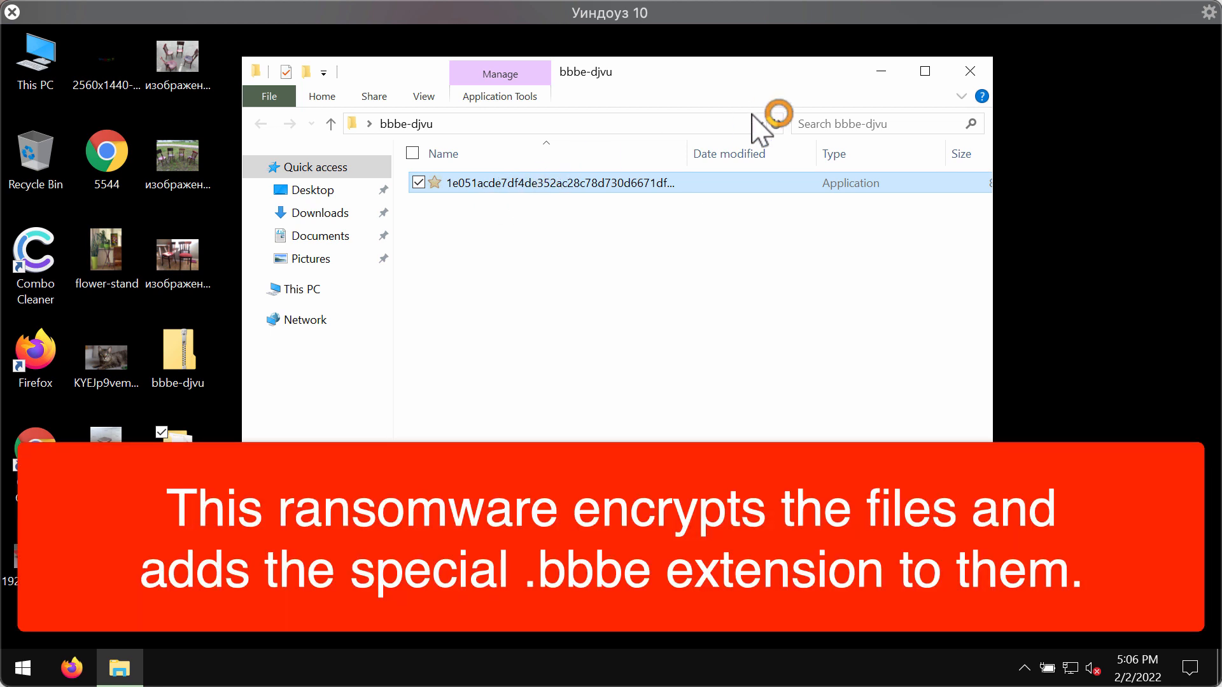
click(970, 71)
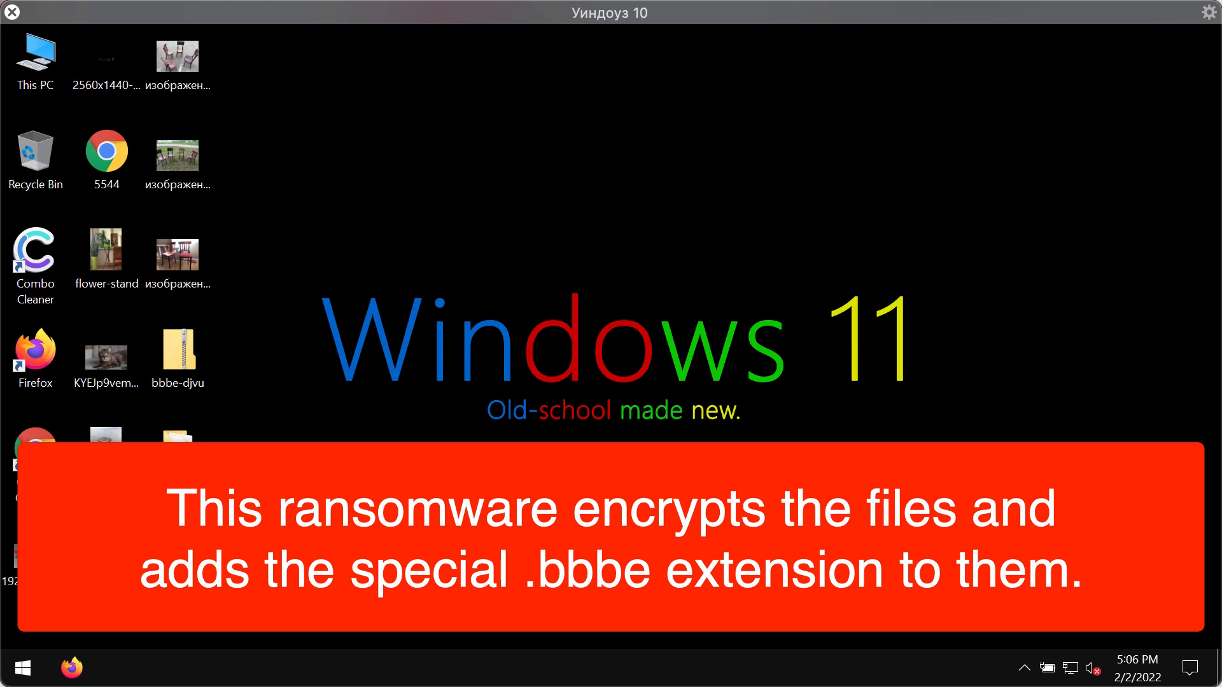
mouse_move(374, 435)
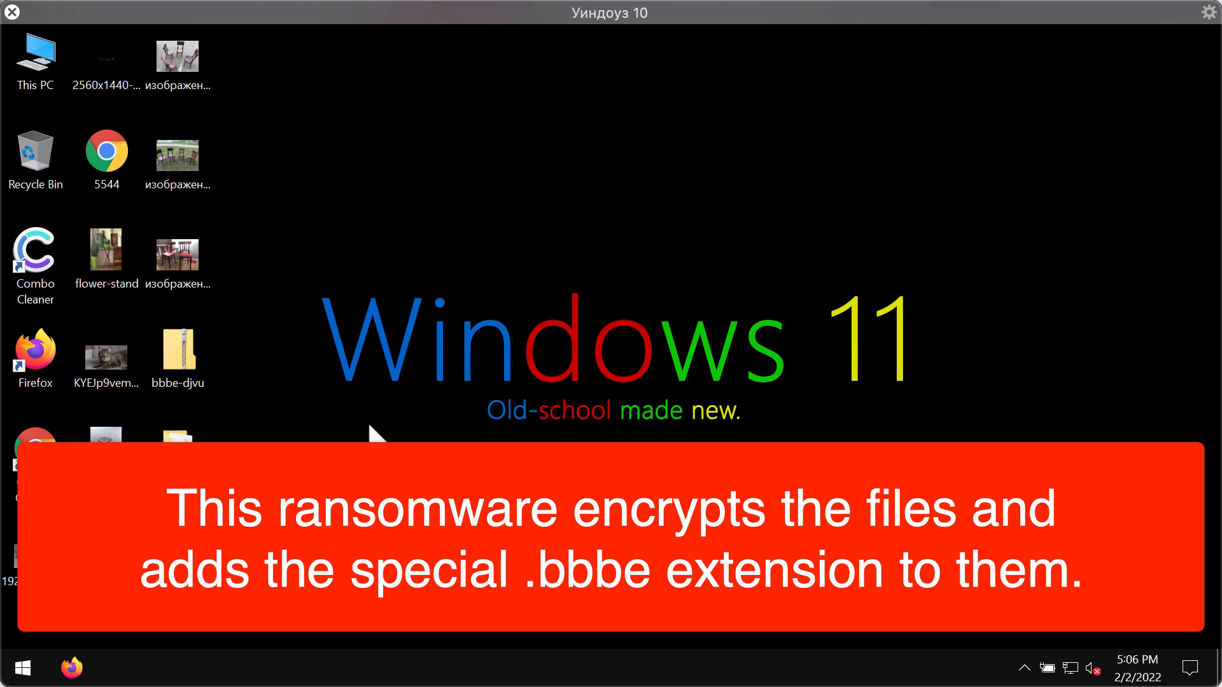
mouse_move(463, 436)
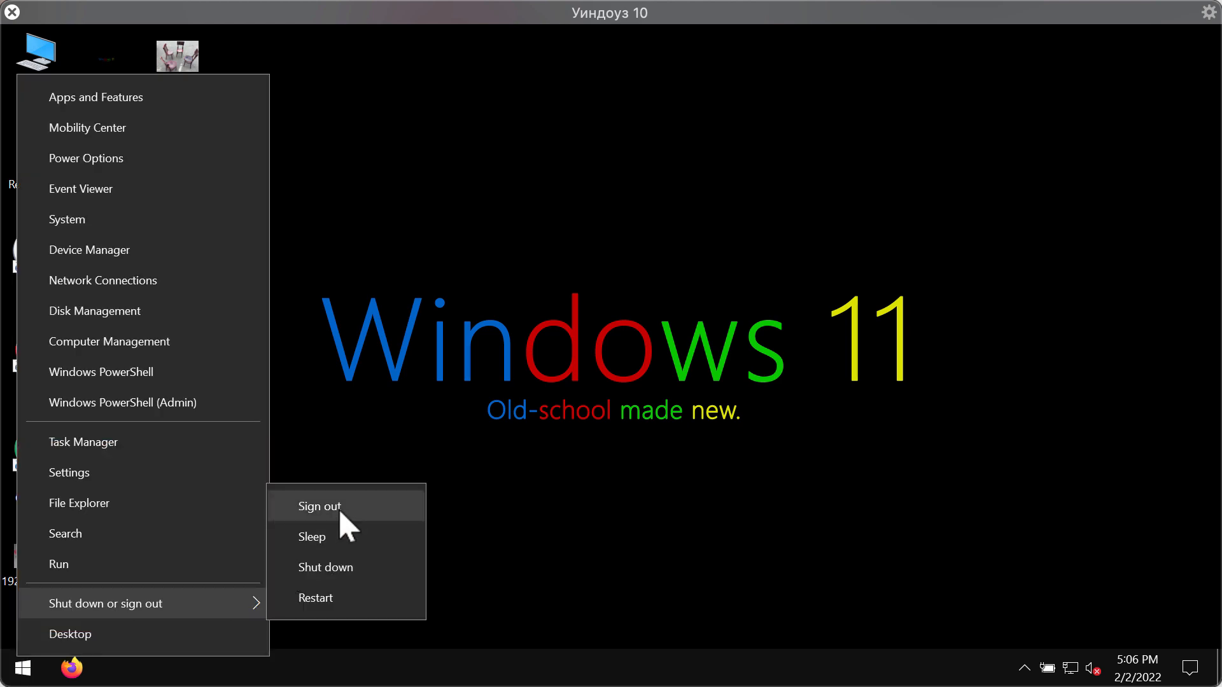
Sign out of Windows and sign back in so desktop files show the .bbbe extension
click(318, 505)
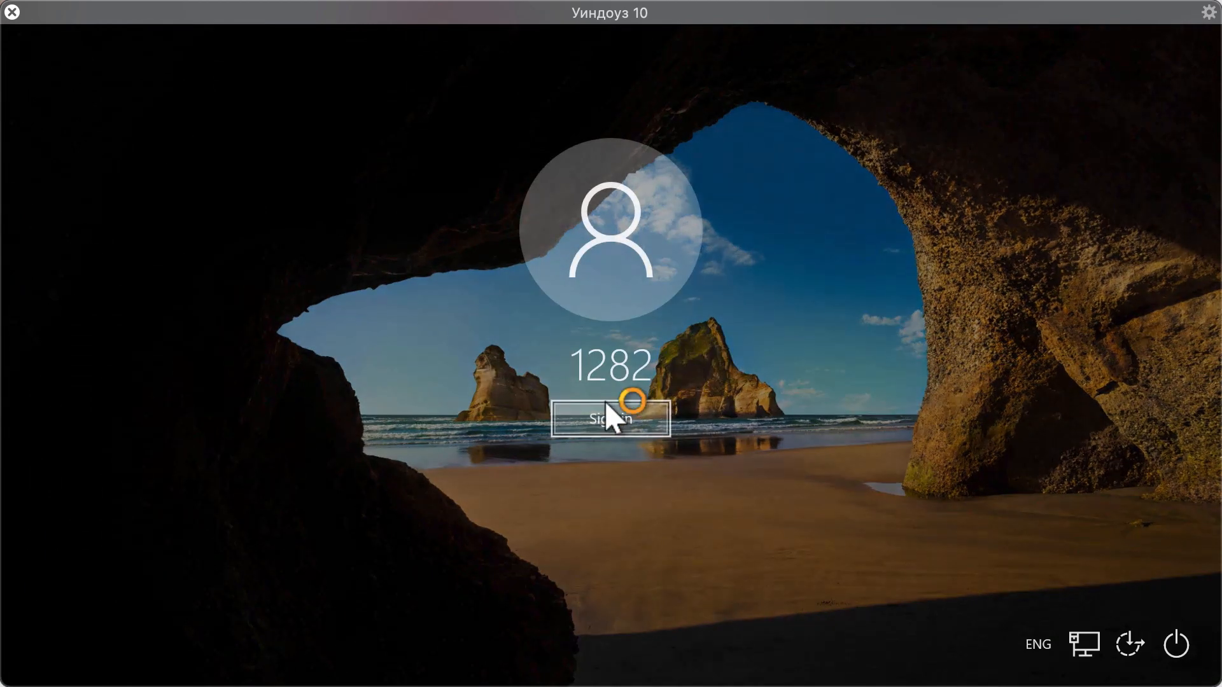
click(610, 419)
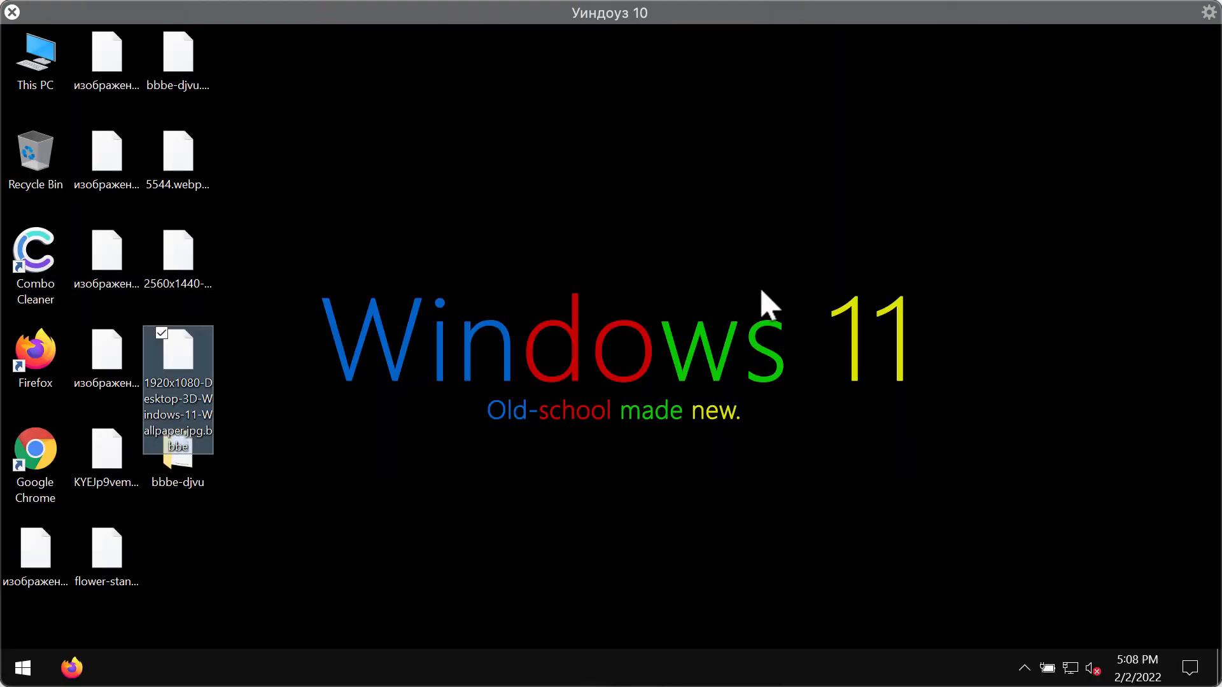
click(177, 148)
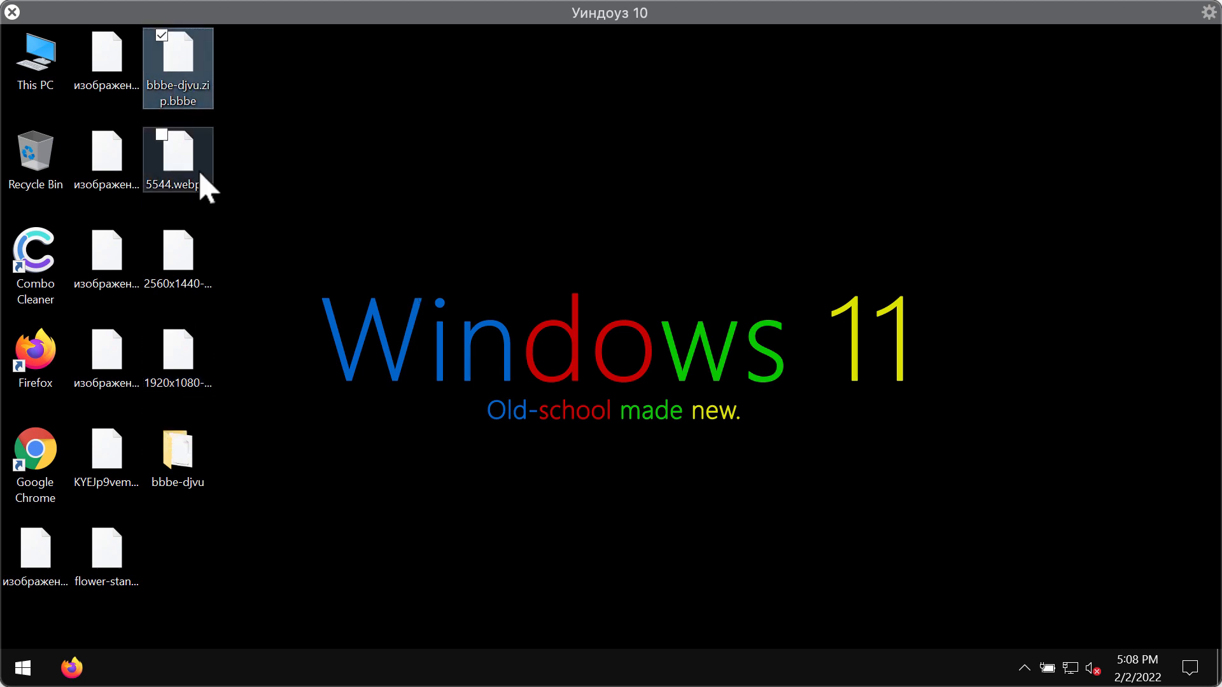
click(177, 251)
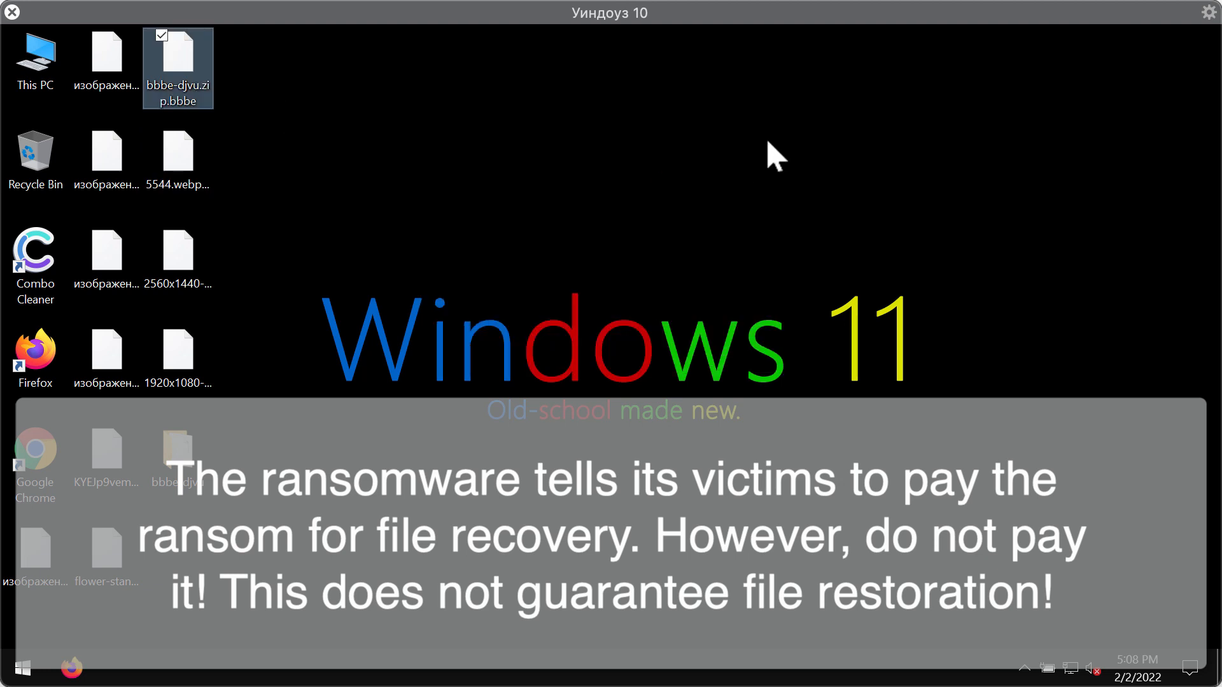
mouse_move(612, 293)
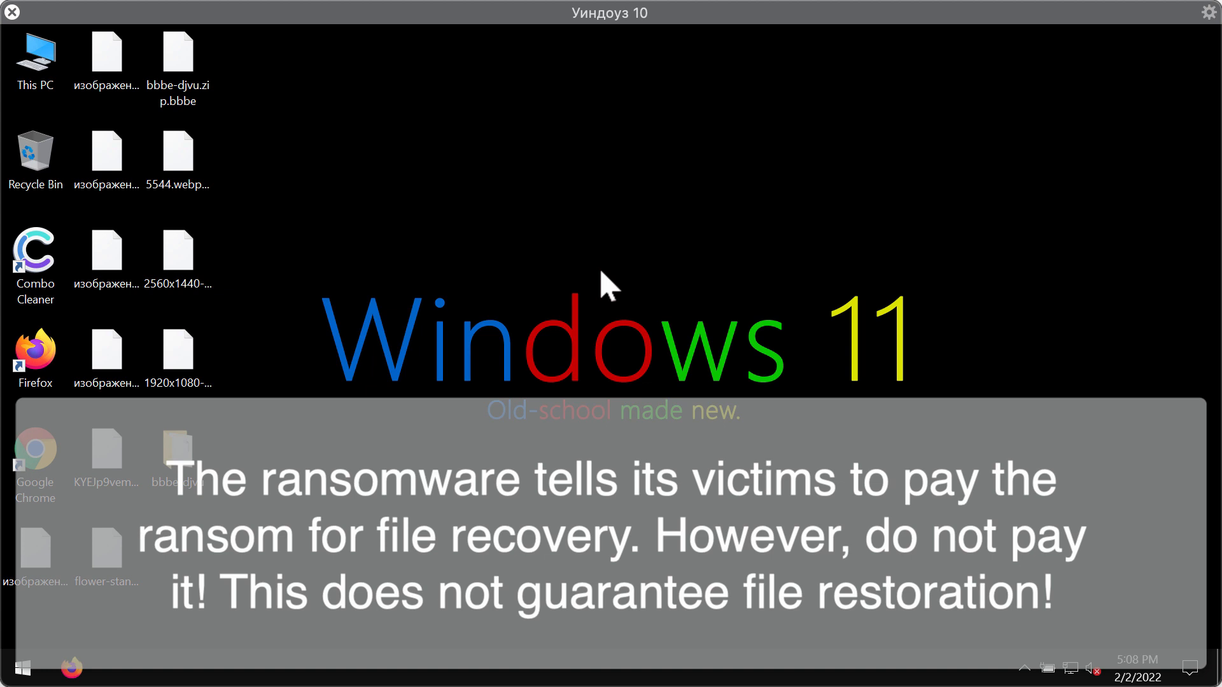
mouse_move(654, 296)
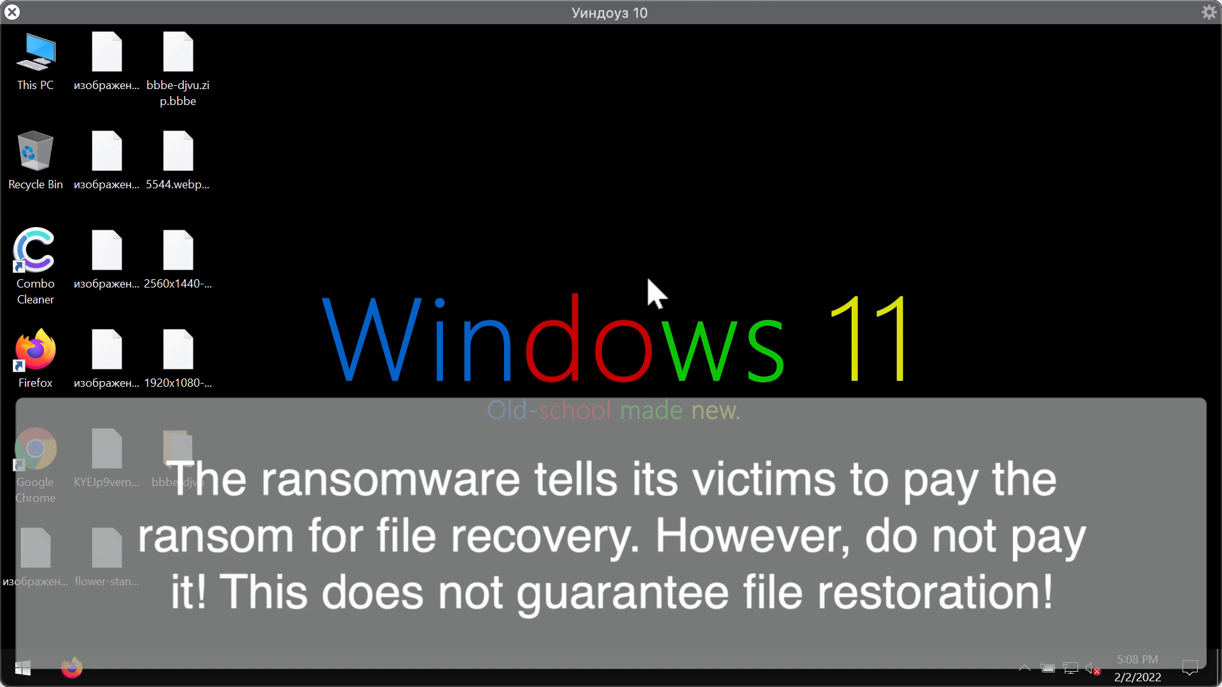
mouse_move(724, 276)
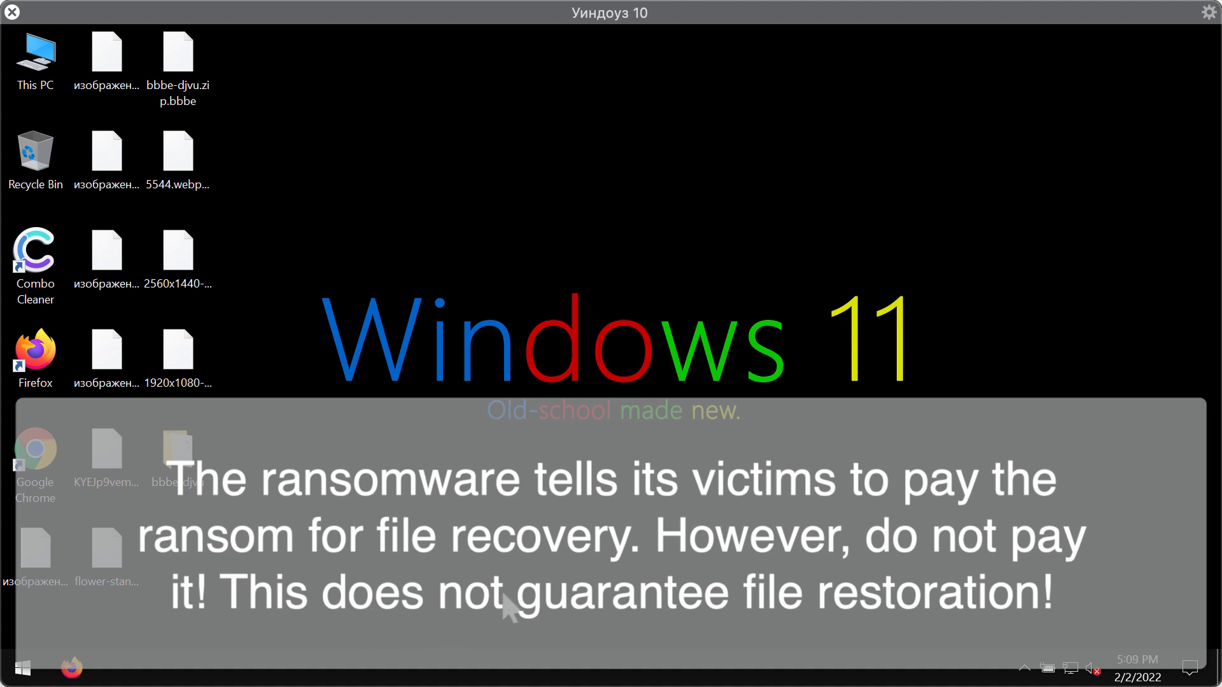
mouse_move(527, 631)
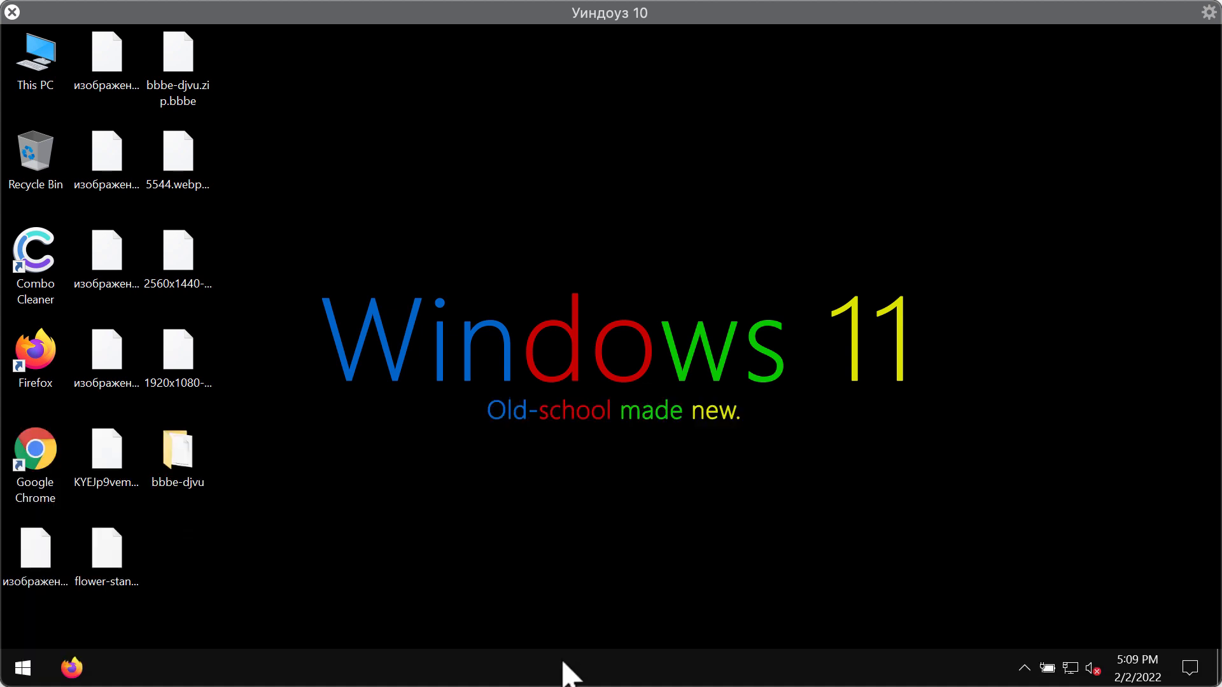
mouse_move(535, 661)
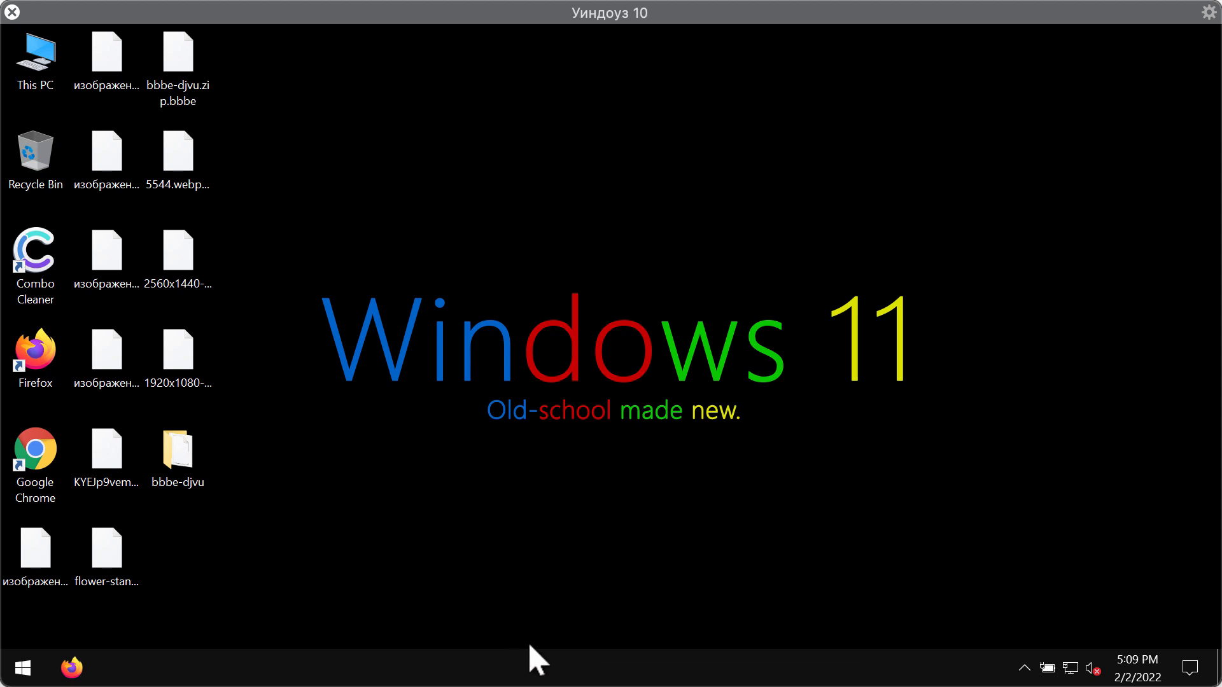
End the hash-named ransomware background process in Task Manager and close it
right_click(533, 658)
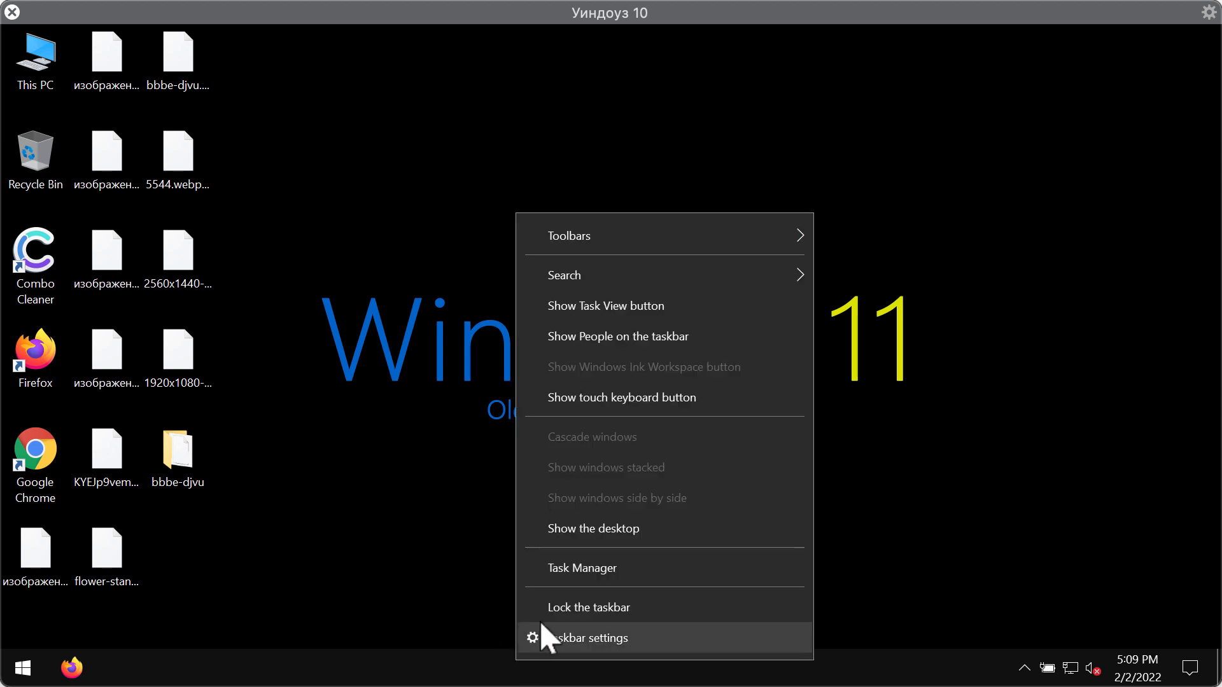
click(581, 567)
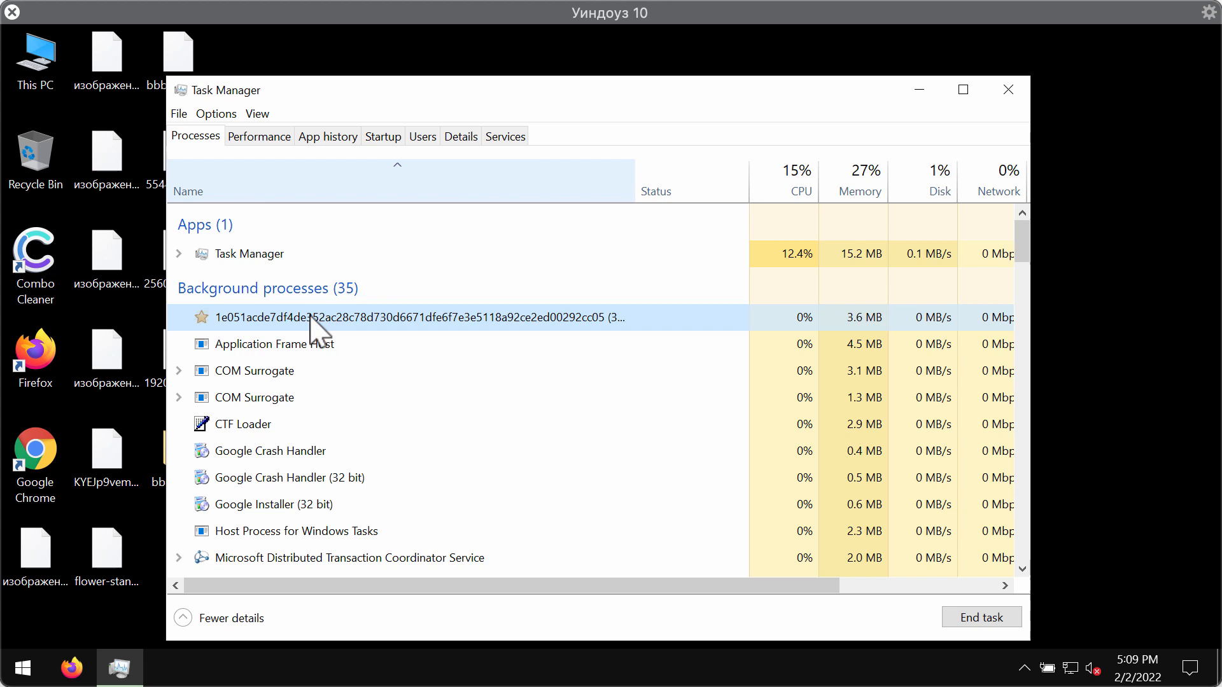
mouse_move(451, 336)
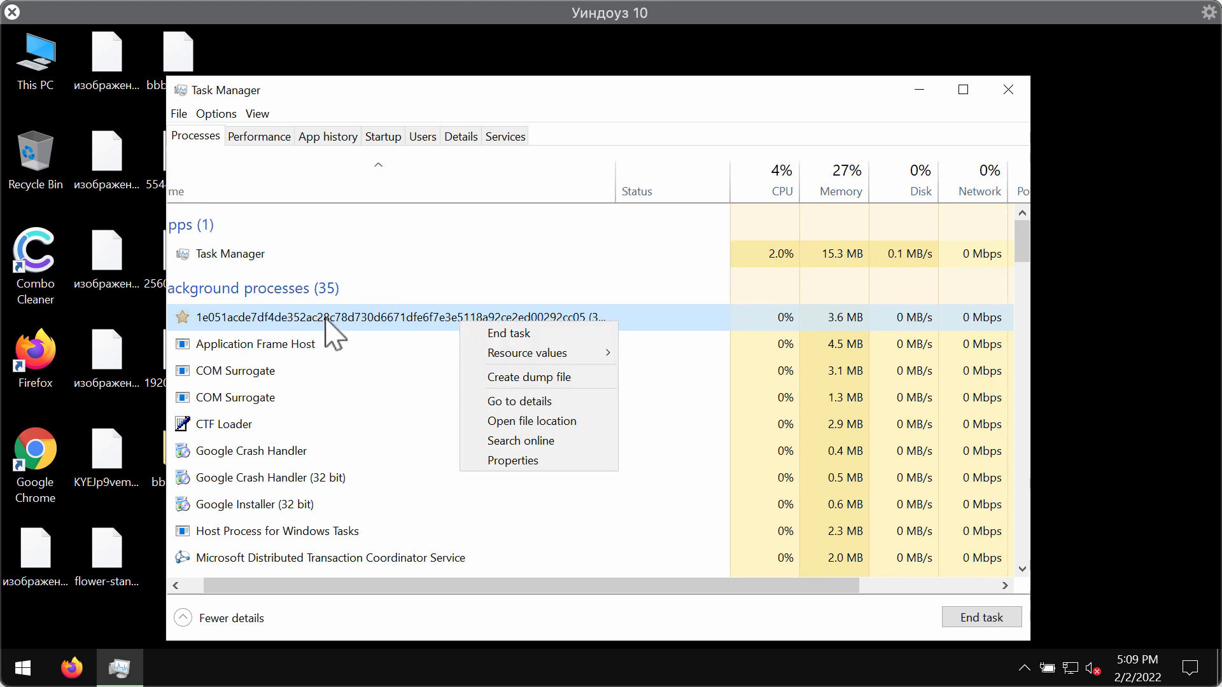
mouse_move(537, 332)
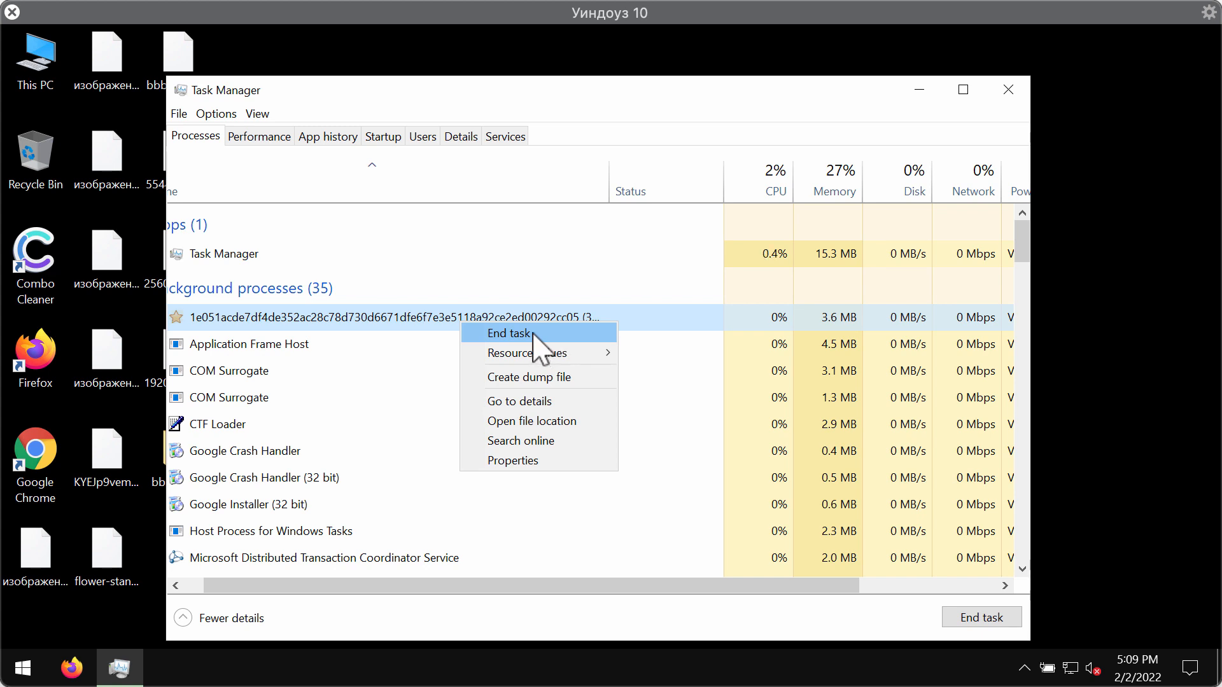
click(508, 332)
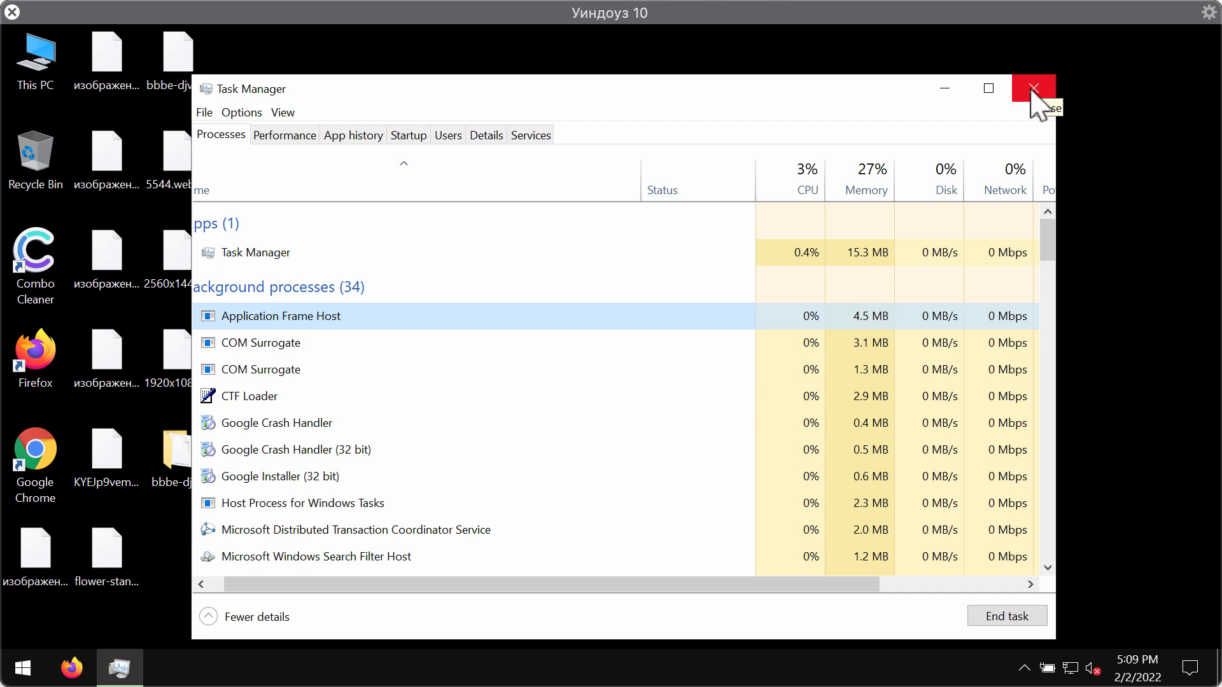
click(1033, 88)
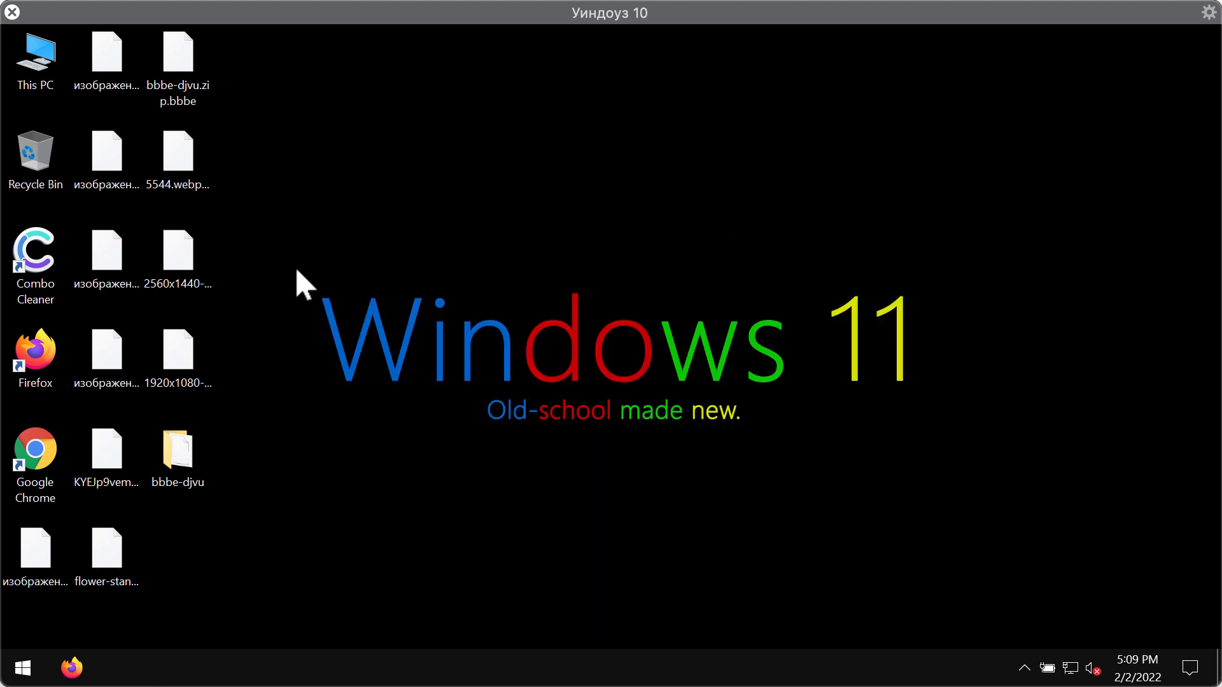
Launch Chrome and visit the Combo Cleaner website from the new-tab shortcut
click(34, 452)
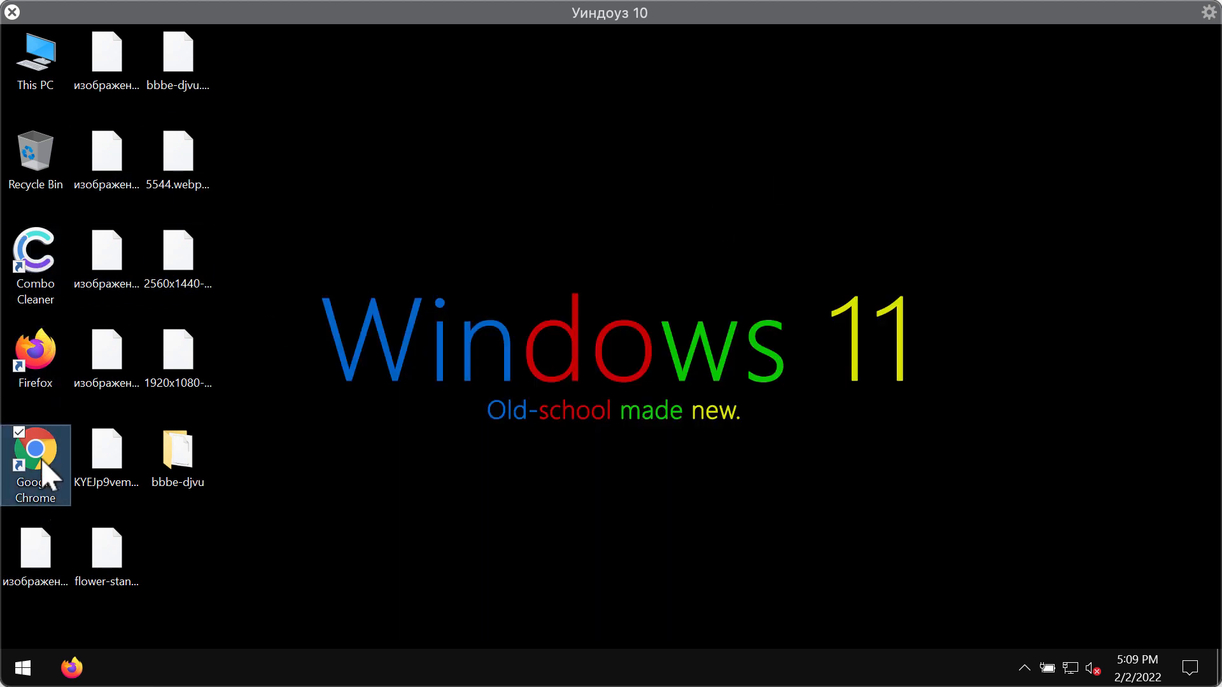
double_click(36, 456)
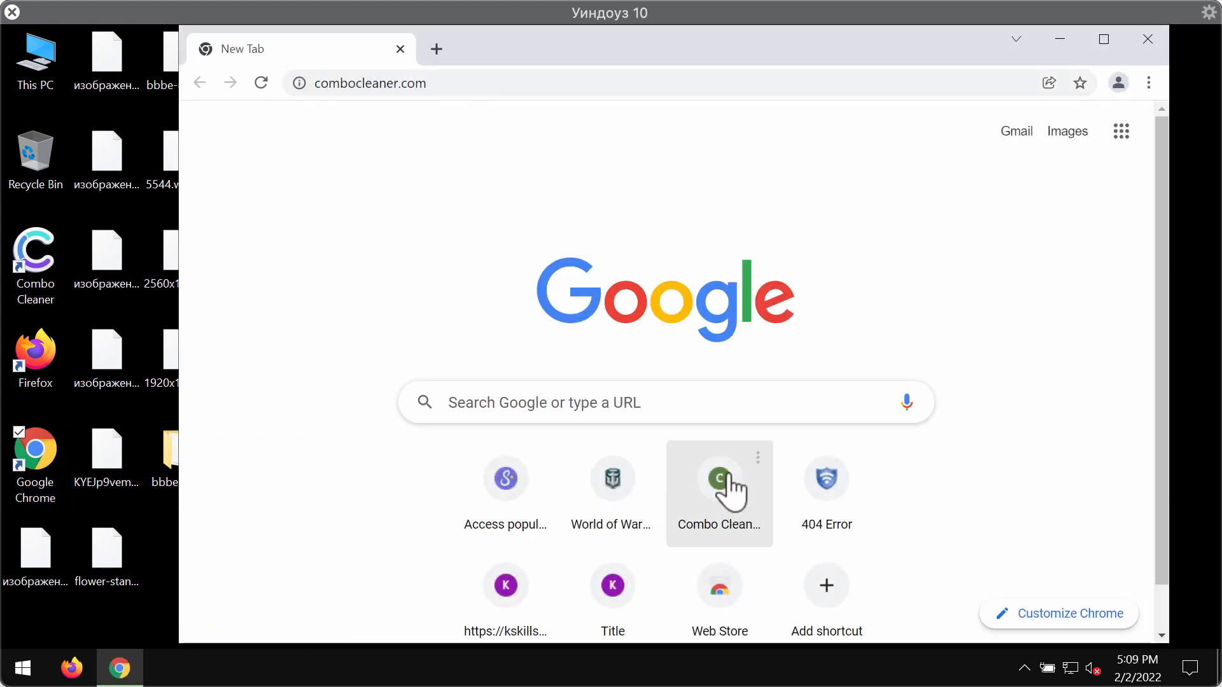
click(718, 477)
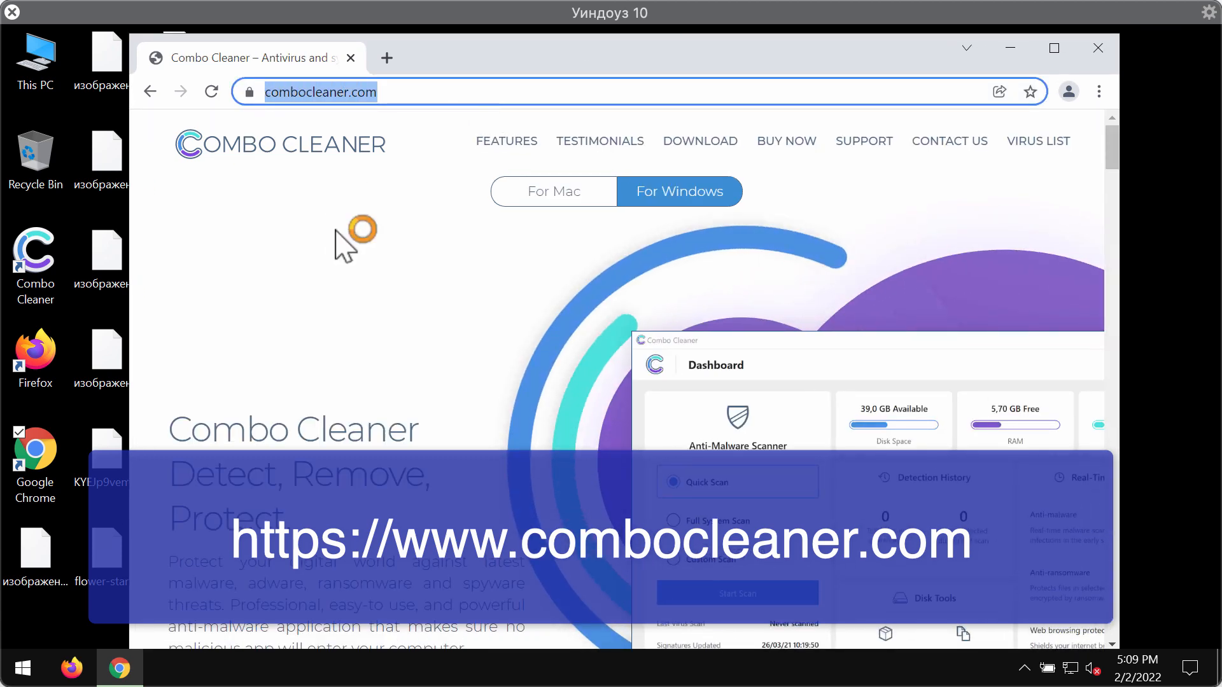
scroll(down, 3)
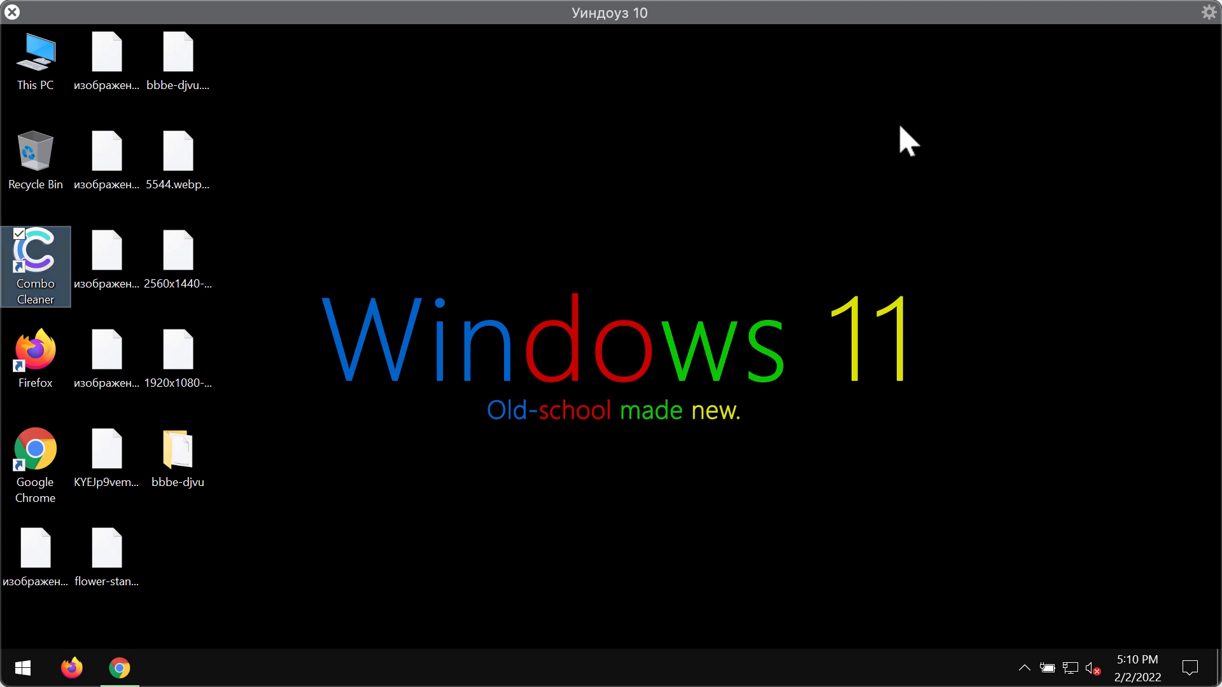
Launch Combo Cleaner and review the earlier scan's found issues, keeping them
double_click(36, 254)
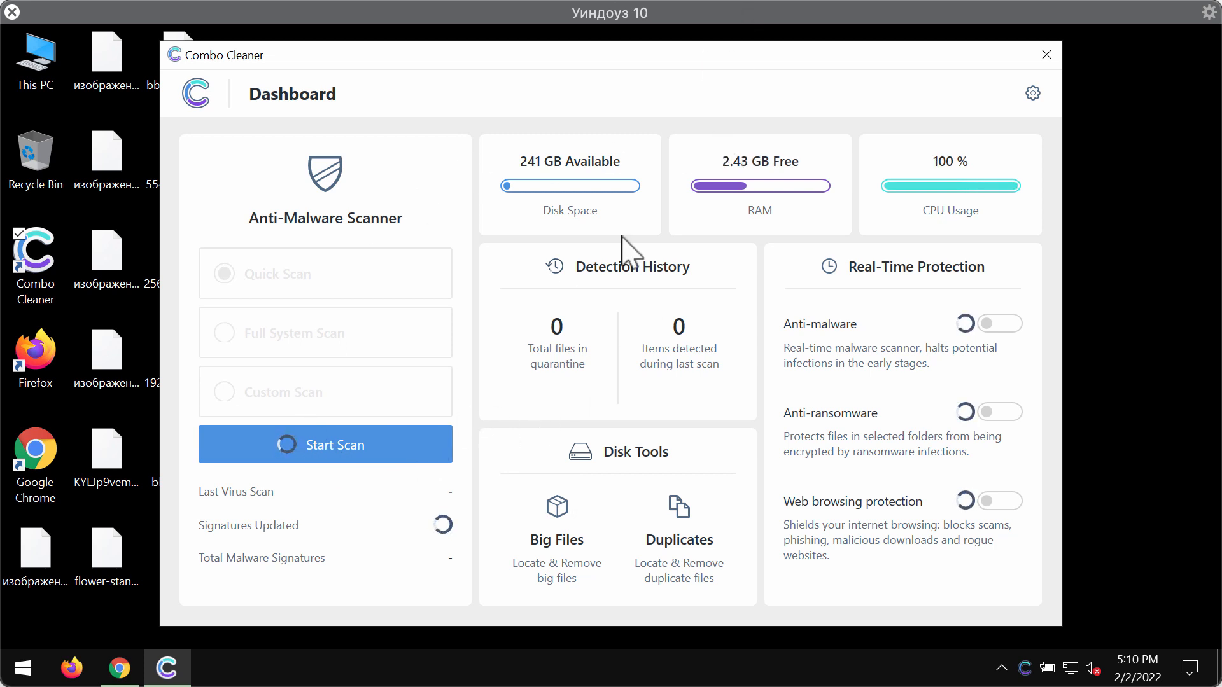
mouse_move(169, 308)
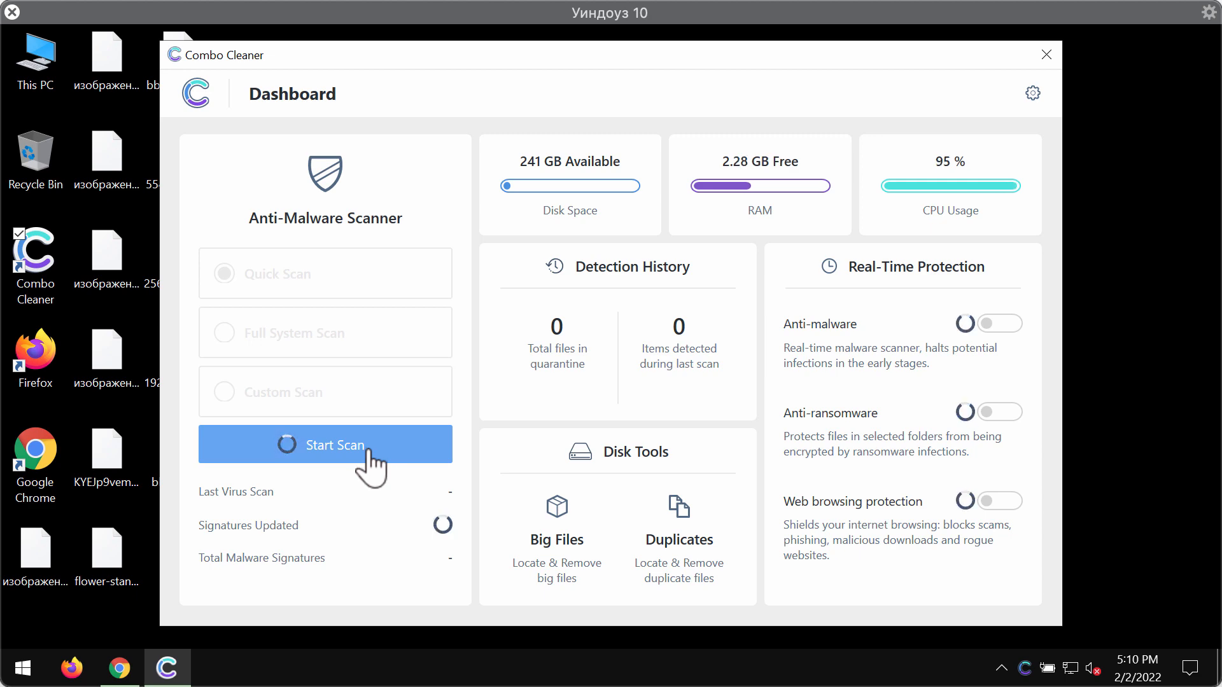
click(325, 444)
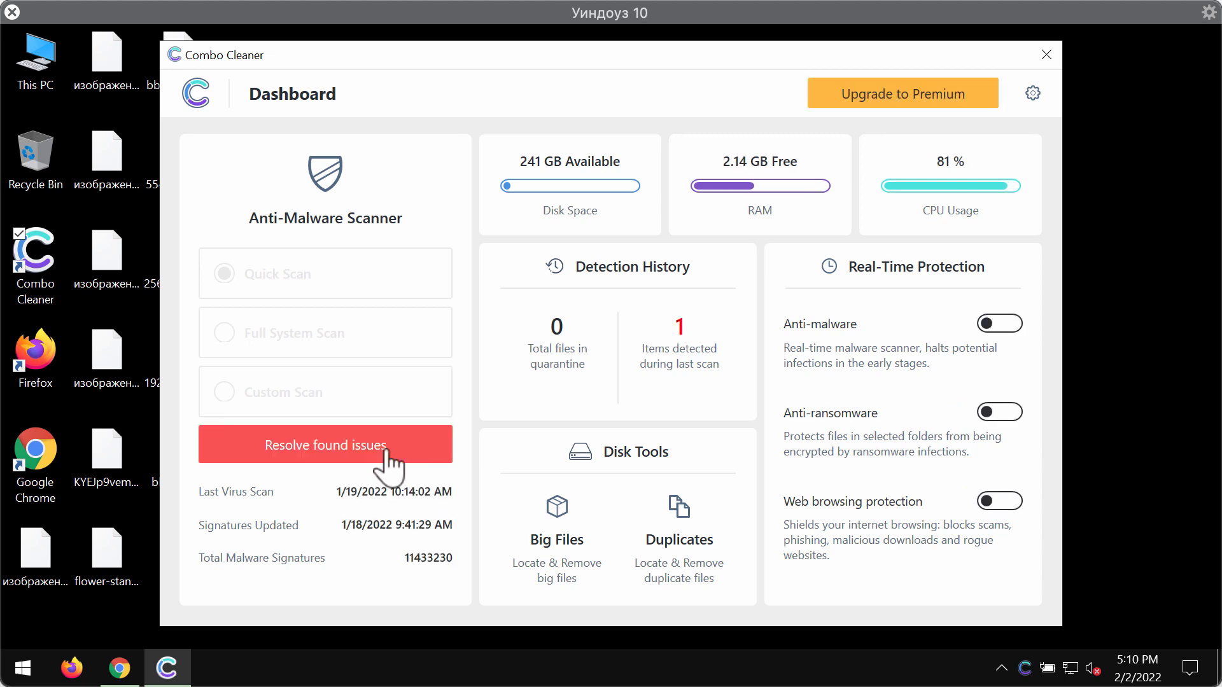
click(325, 444)
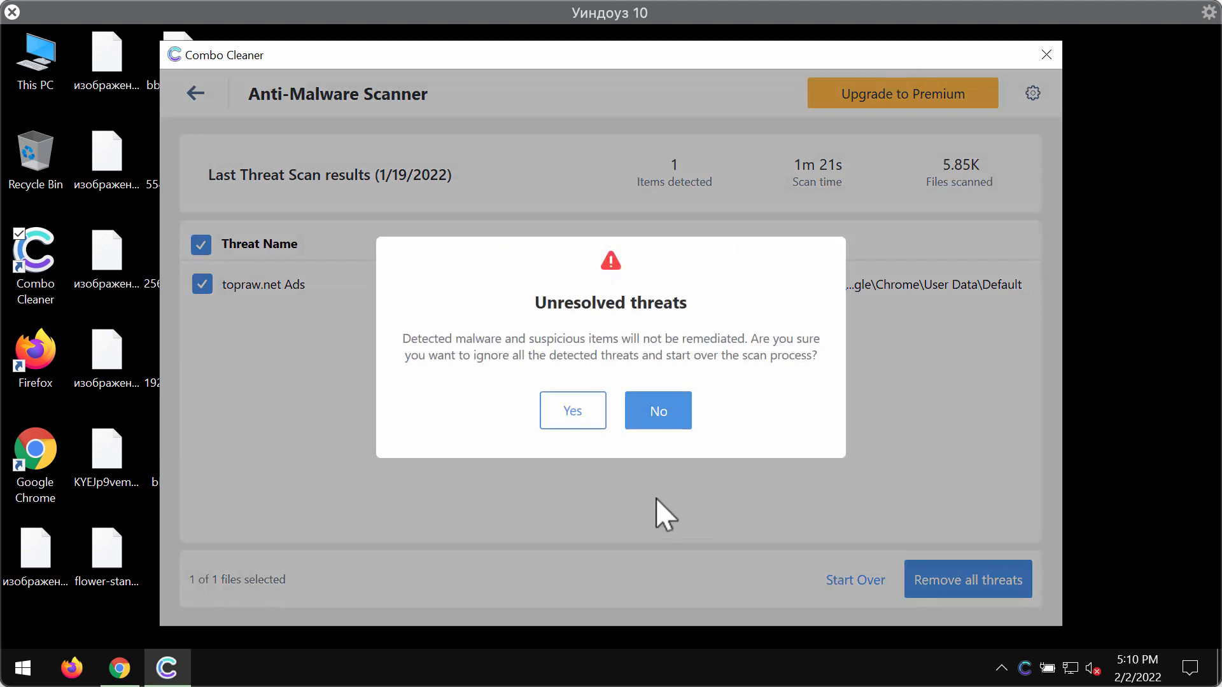
click(656, 411)
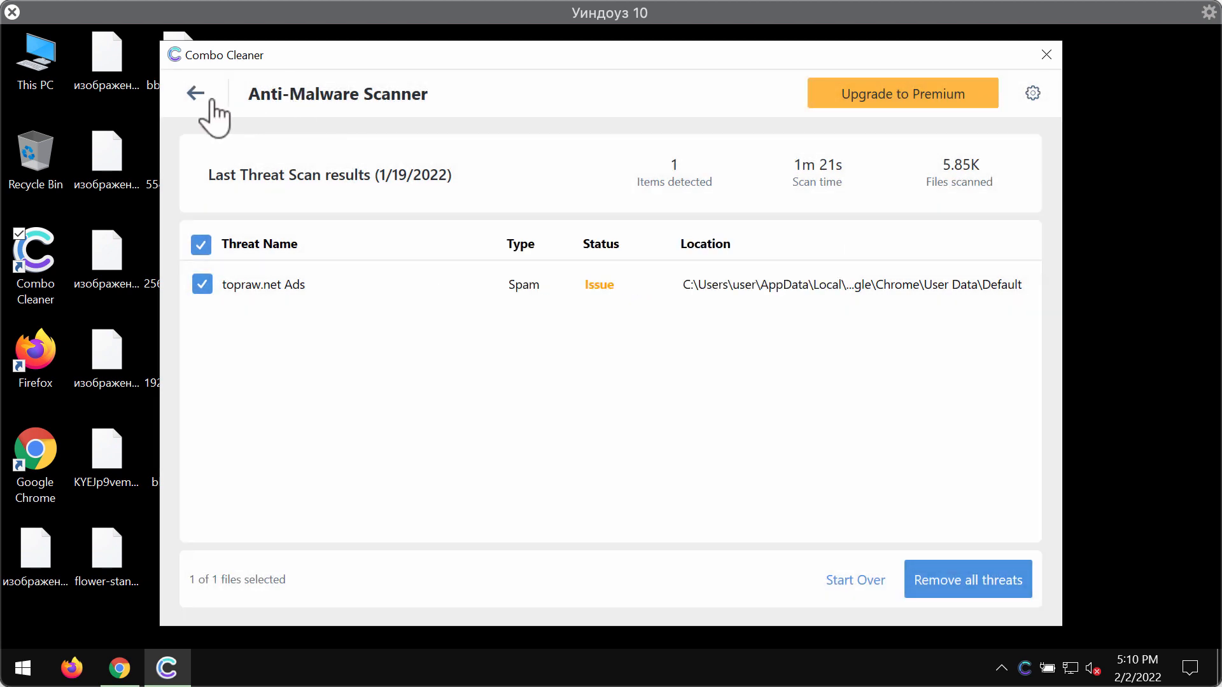
Return to the dashboard and start a new Quick Scan
click(195, 93)
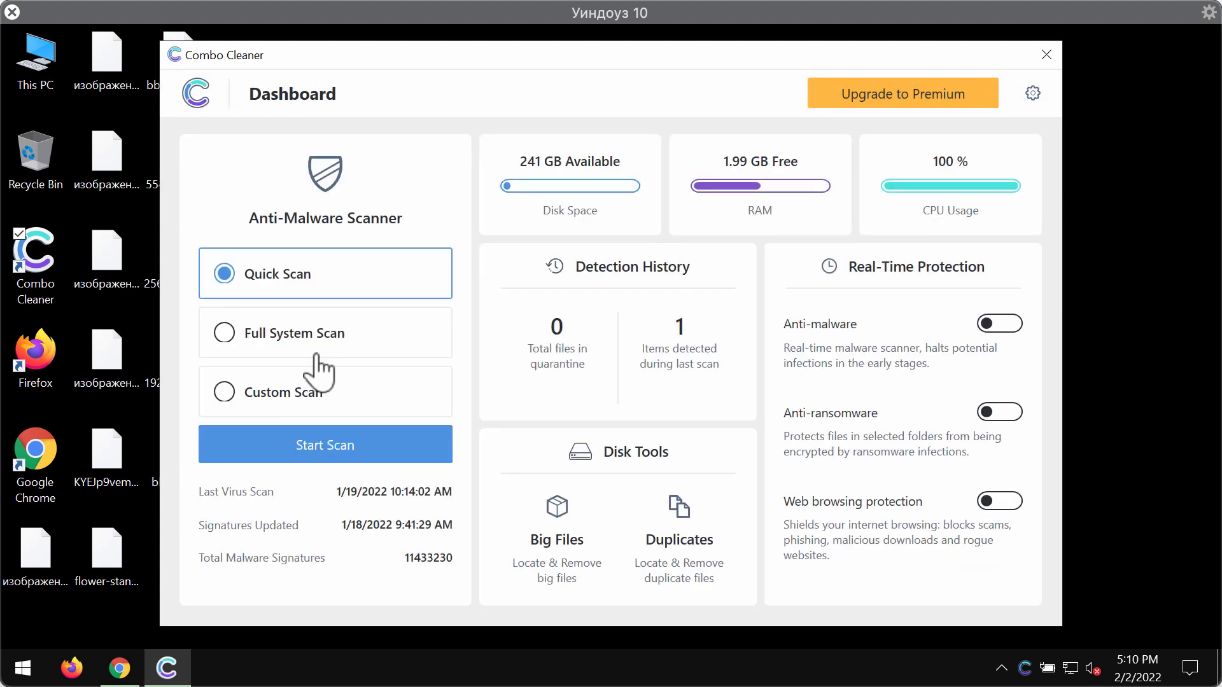
click(325, 445)
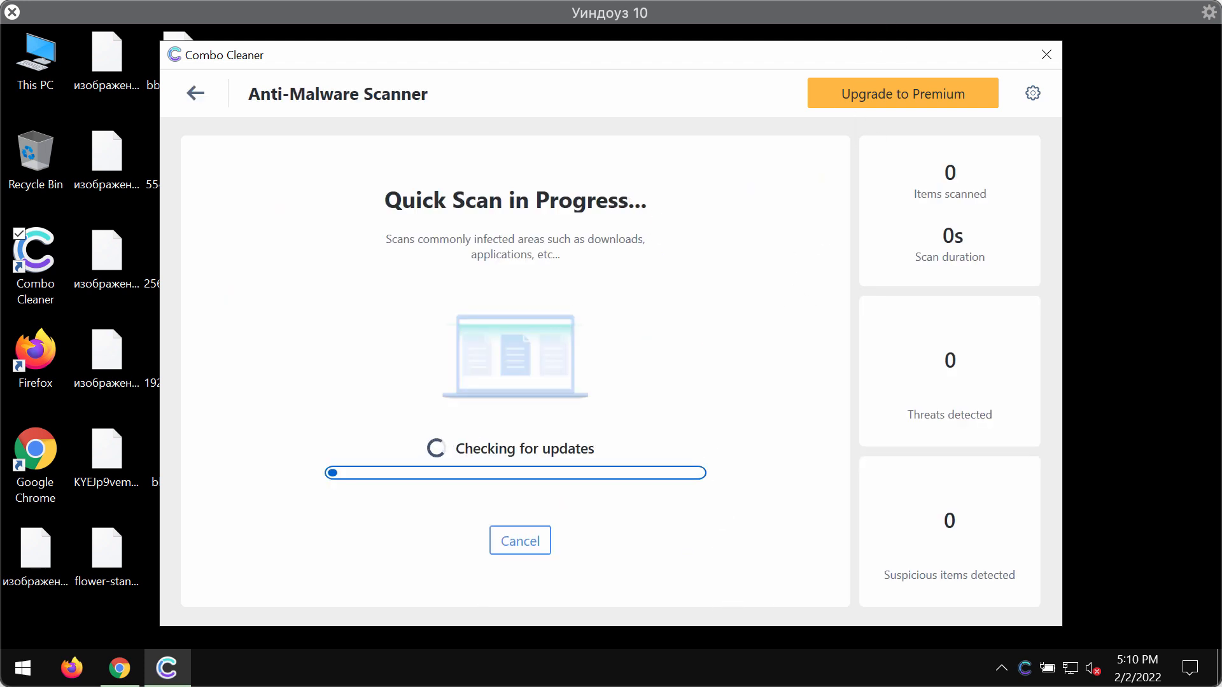
mouse_move(942, 26)
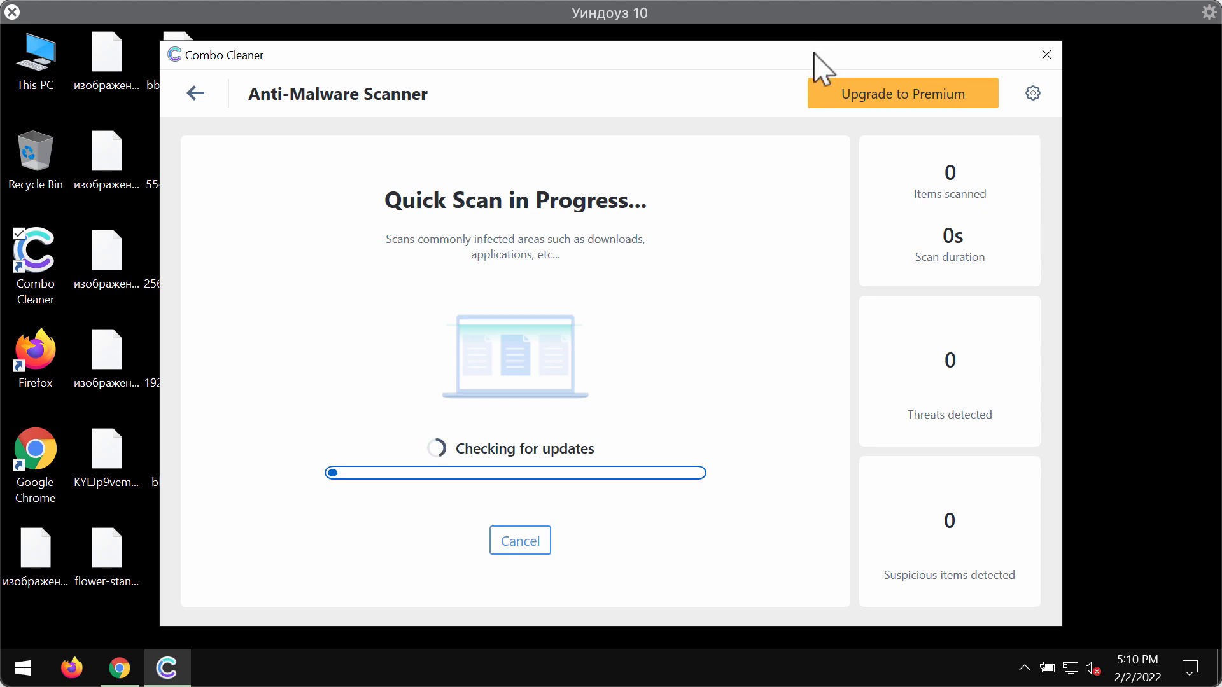
mouse_move(821, 68)
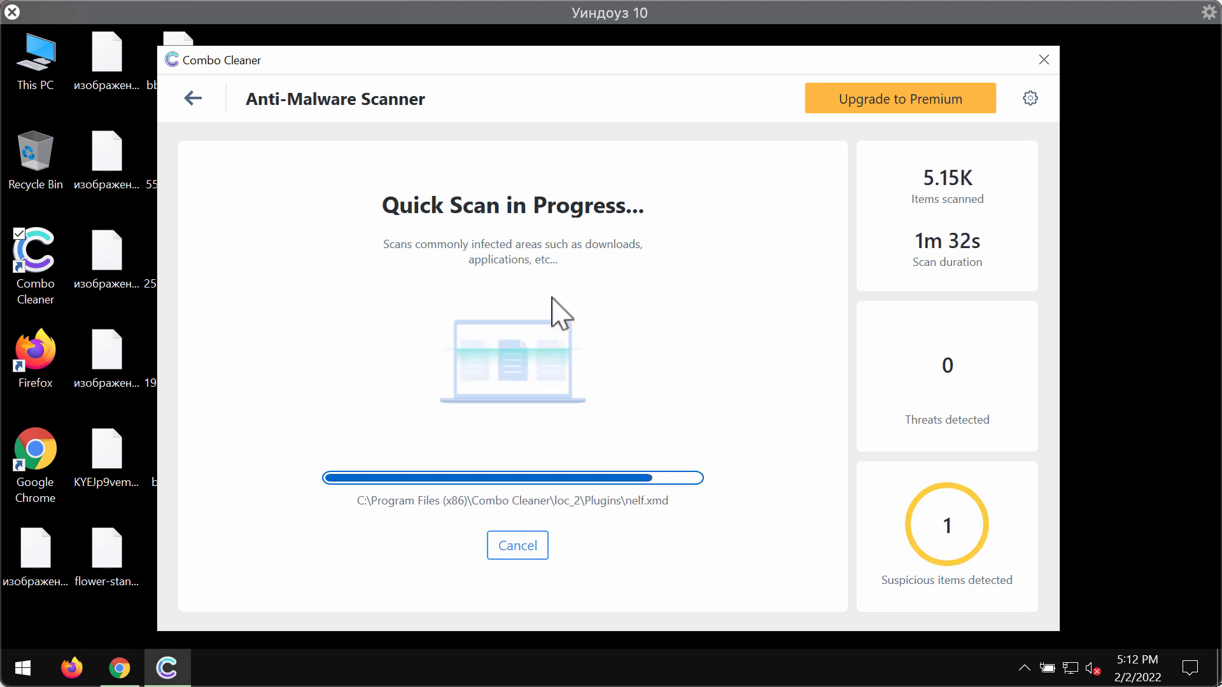
mouse_move(665, 437)
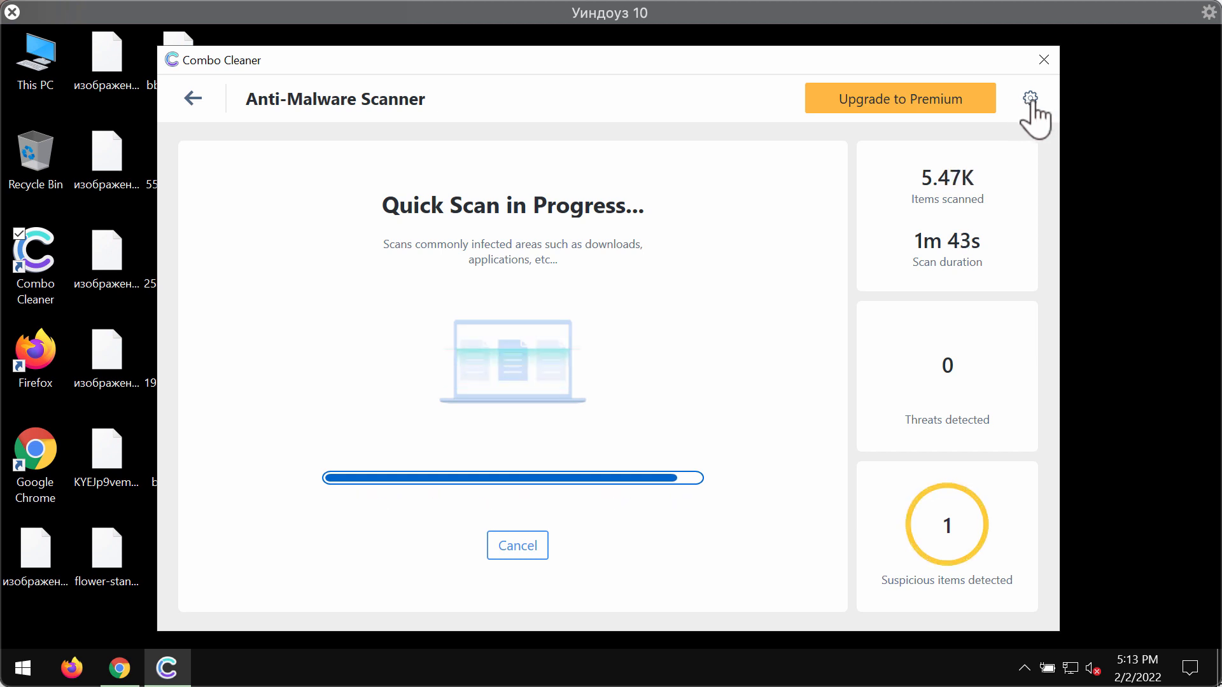
Show the Anti-Ransomware settings with no protected folders or trusted programs
click(1029, 98)
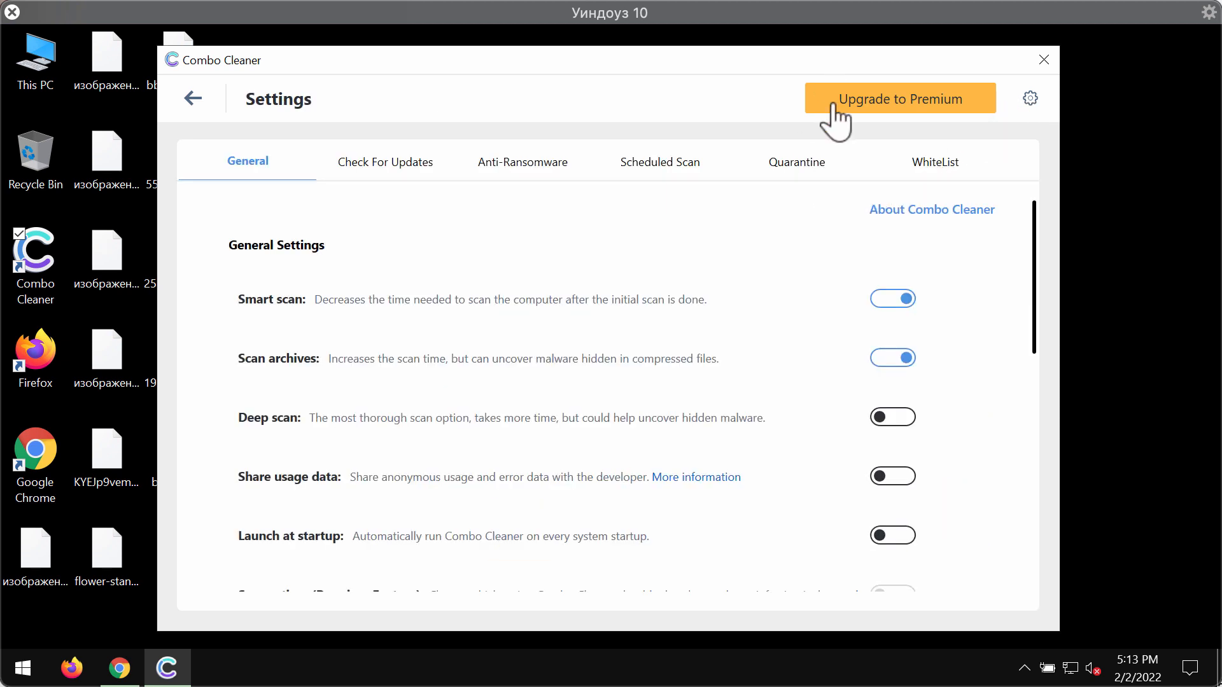
mouse_move(796, 148)
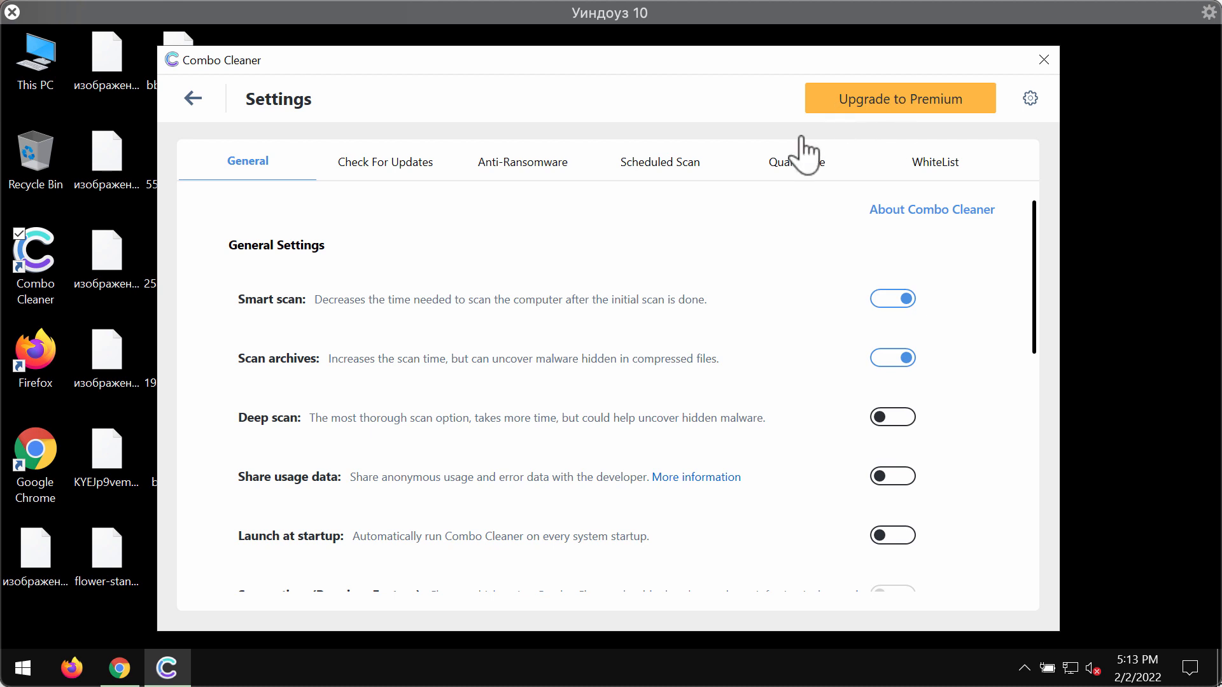
click(522, 162)
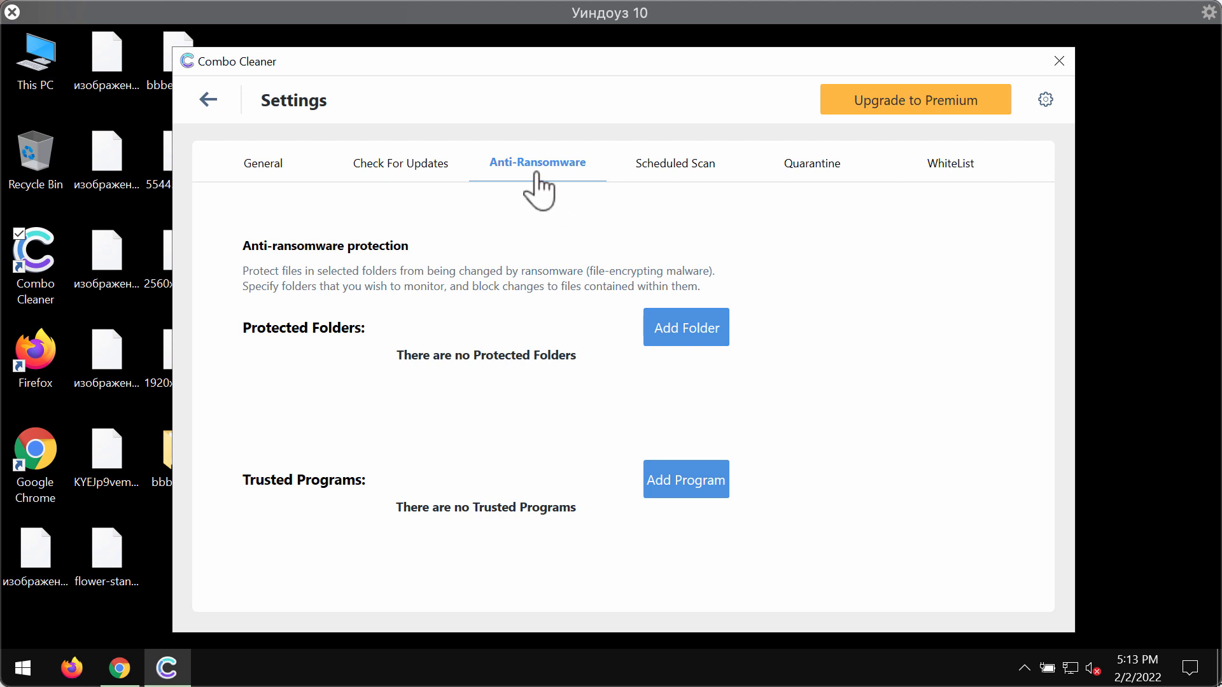
mouse_move(776, 81)
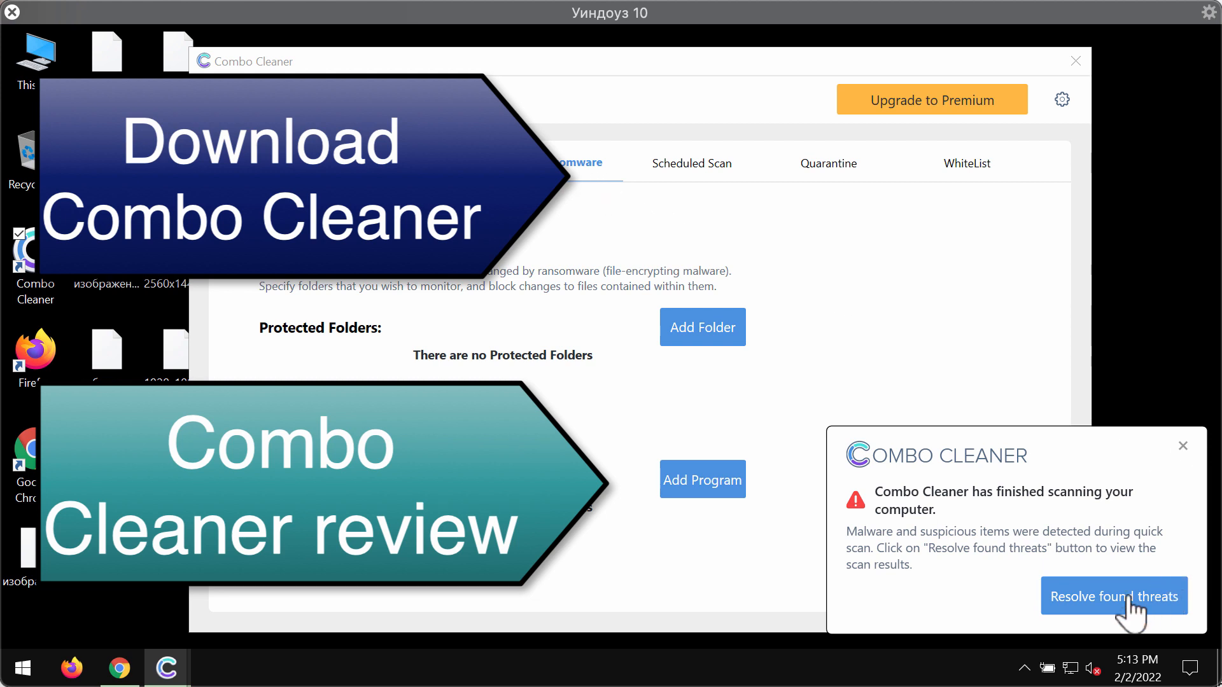
Show the finished scan's results listing the topraw.net Ads threat
click(1112, 596)
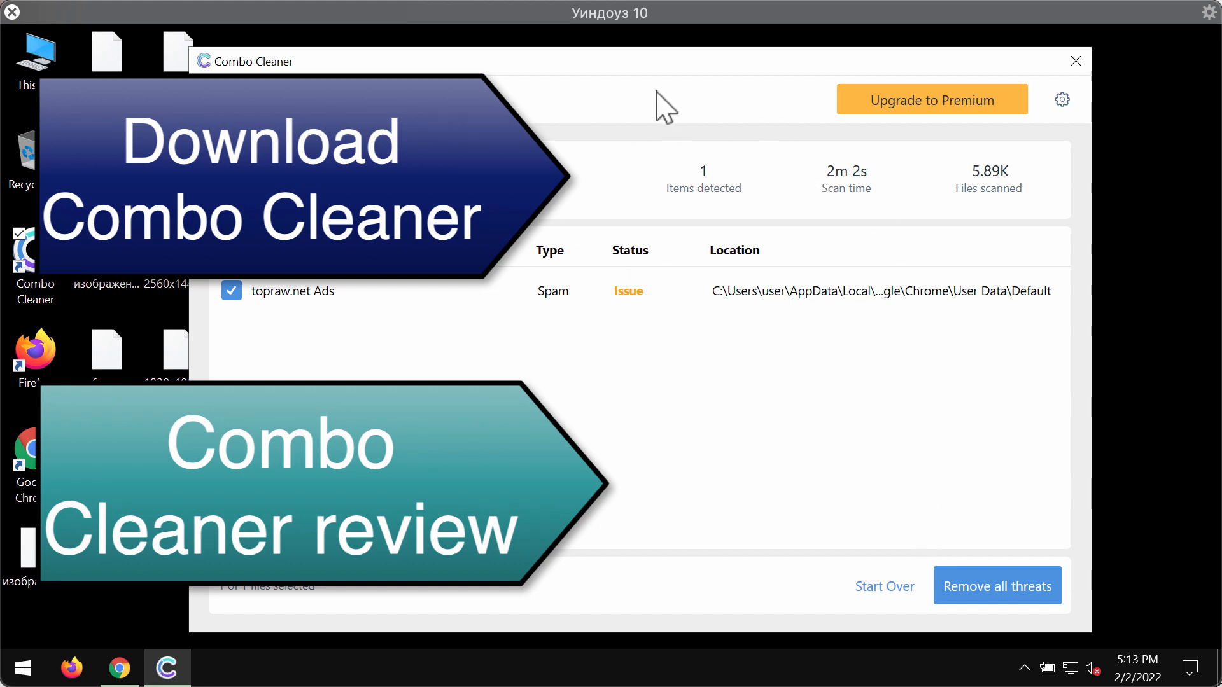
mouse_move(667, 74)
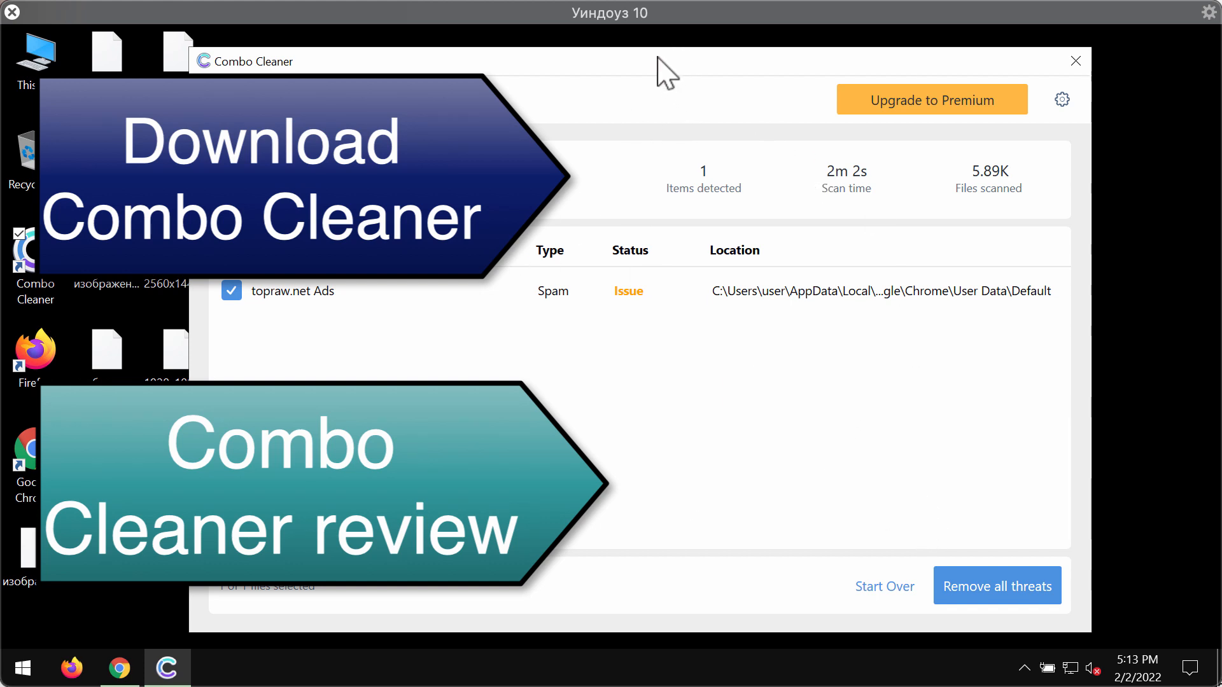